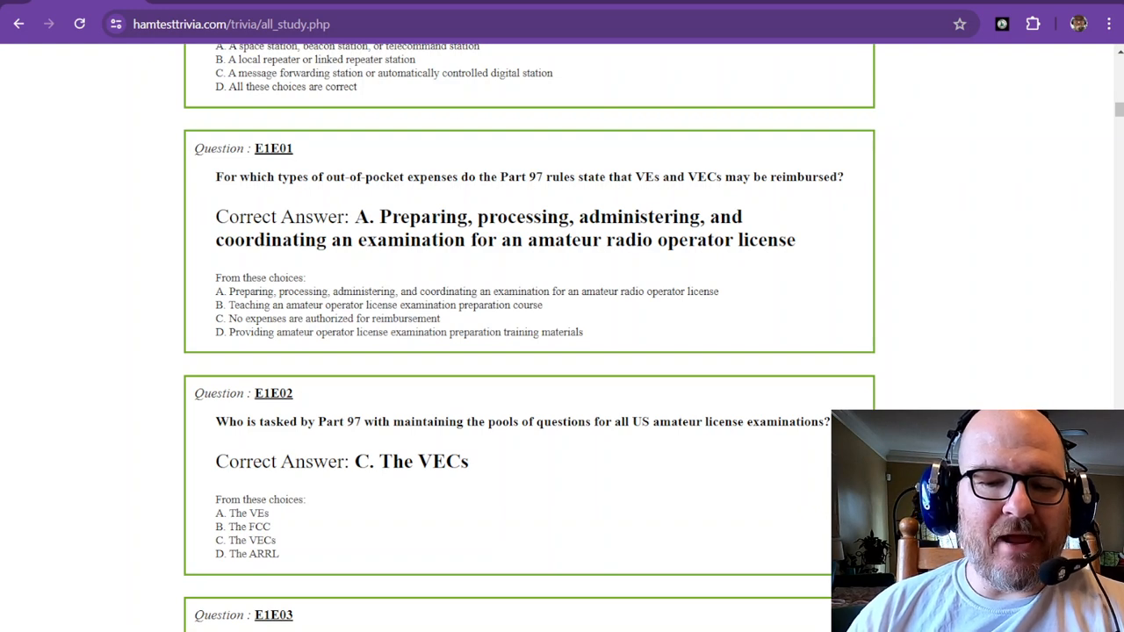
mouse_move(341, 289)
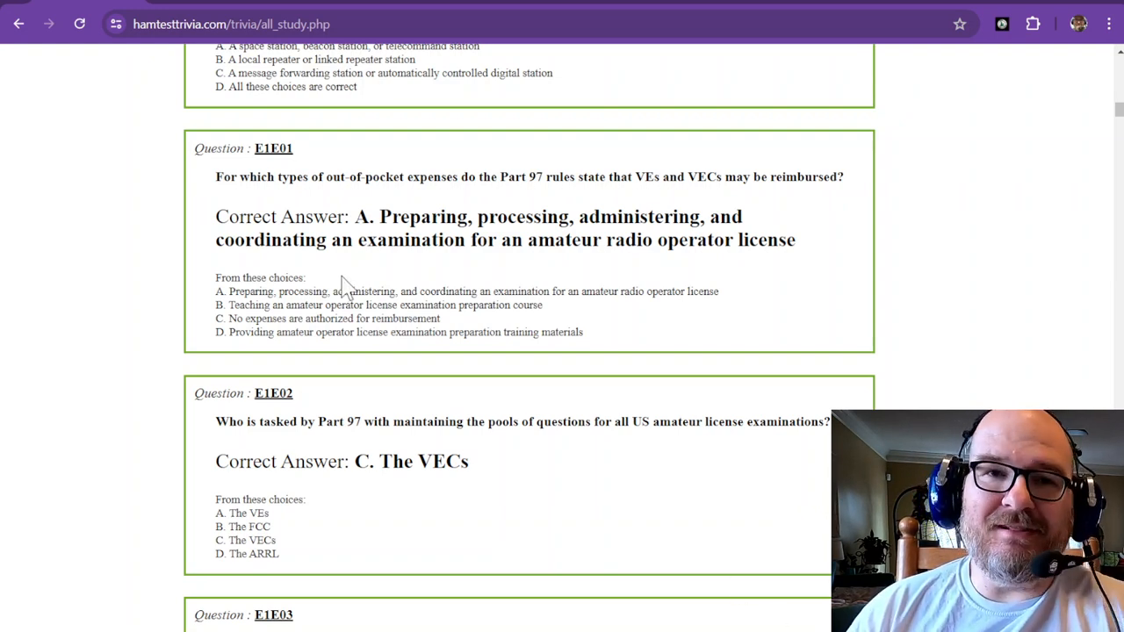
mouse_move(214, 184)
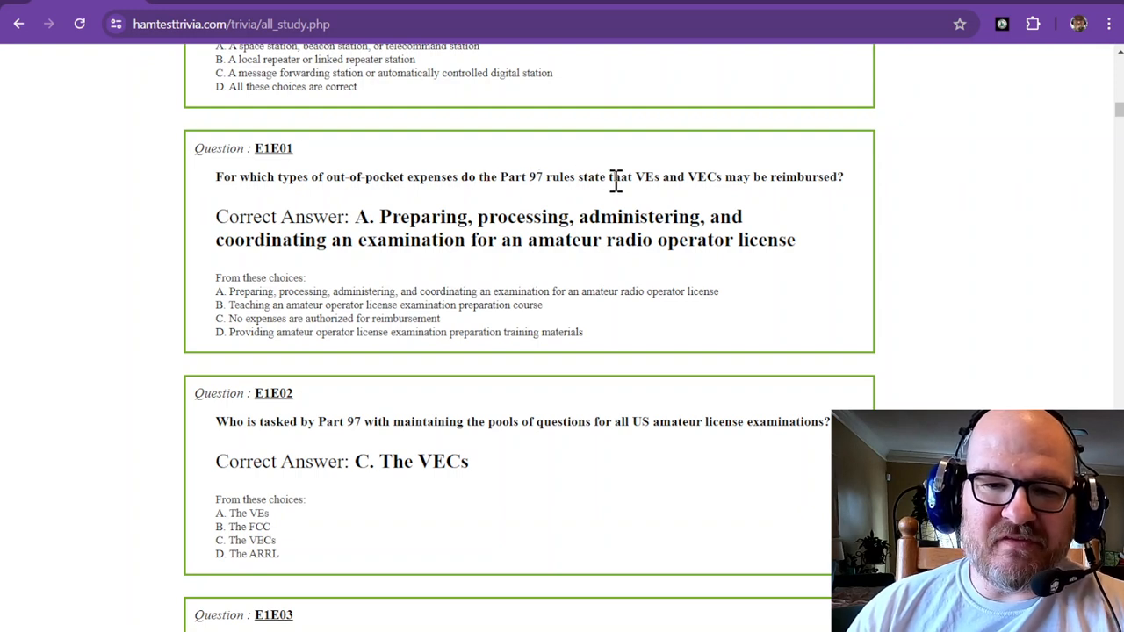
mouse_move(741, 176)
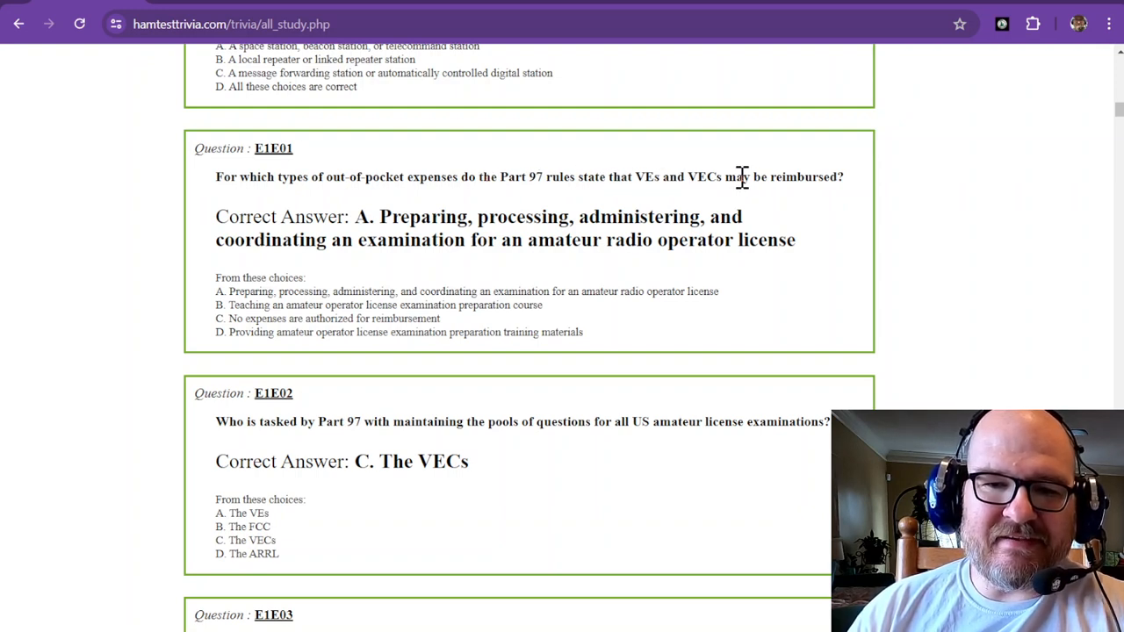
mouse_move(853, 190)
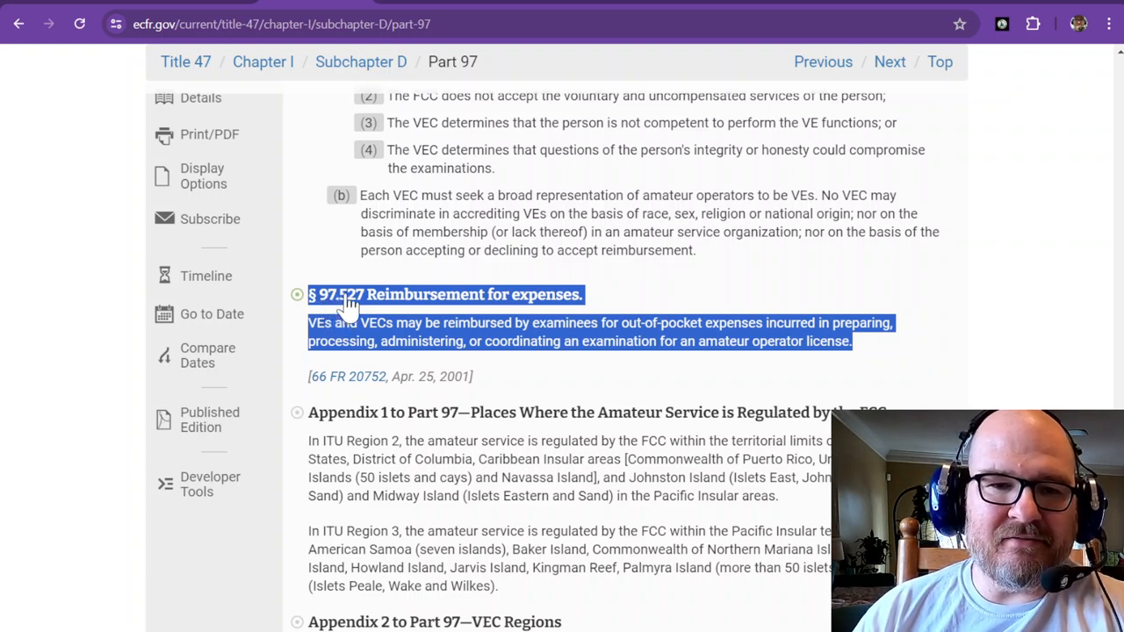
mouse_move(430, 74)
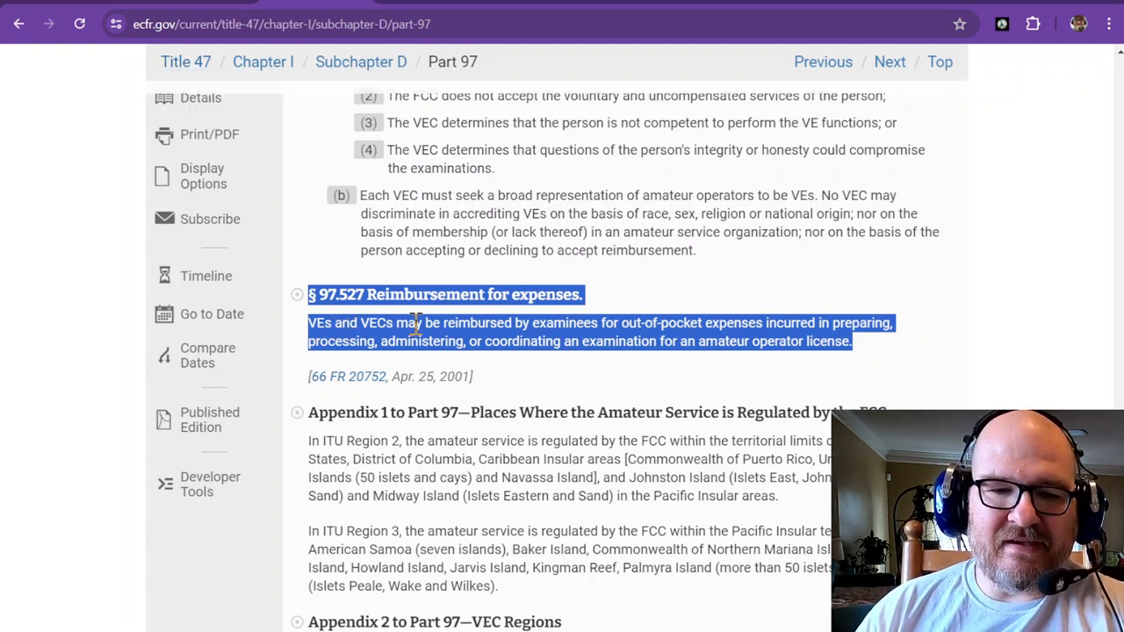
mouse_move(488, 378)
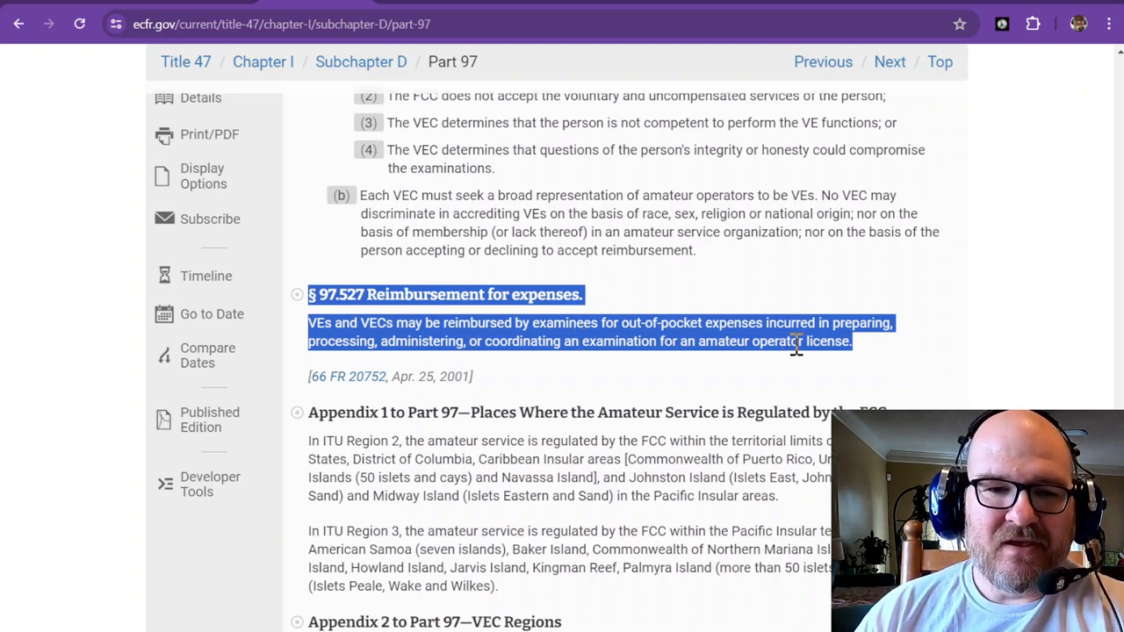
mouse_move(466, 143)
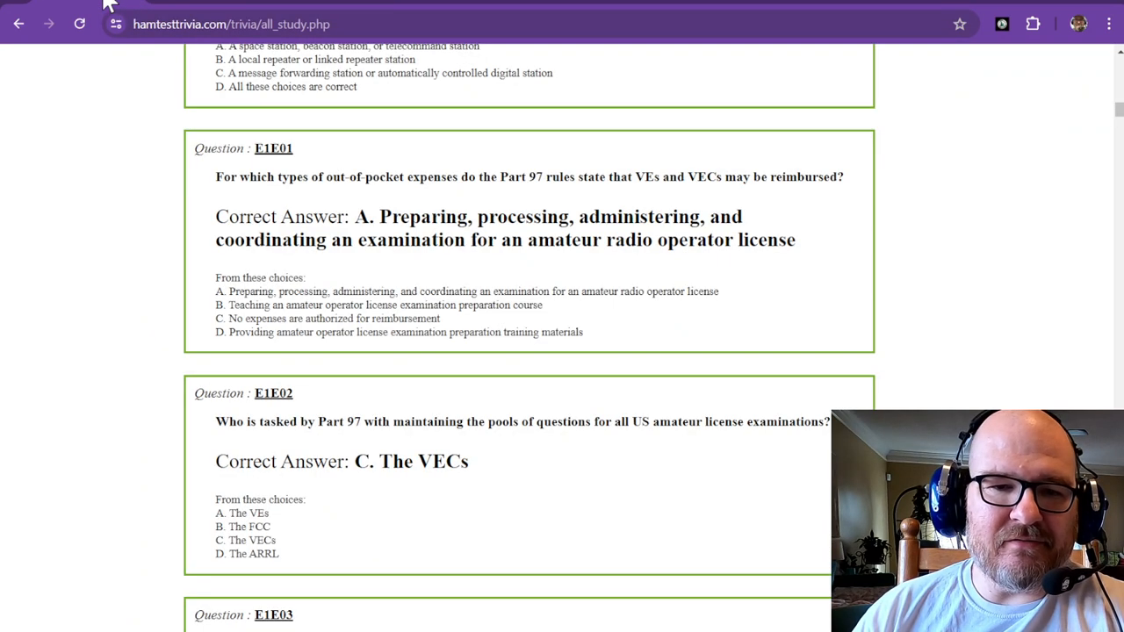
scroll("down", 3)
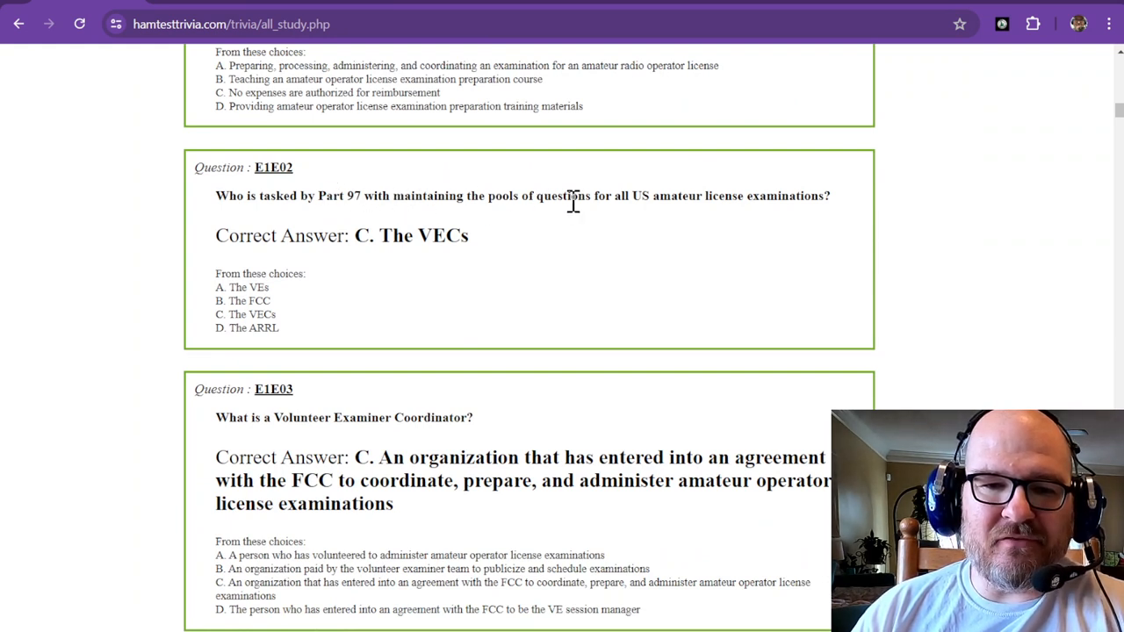
mouse_move(749, 197)
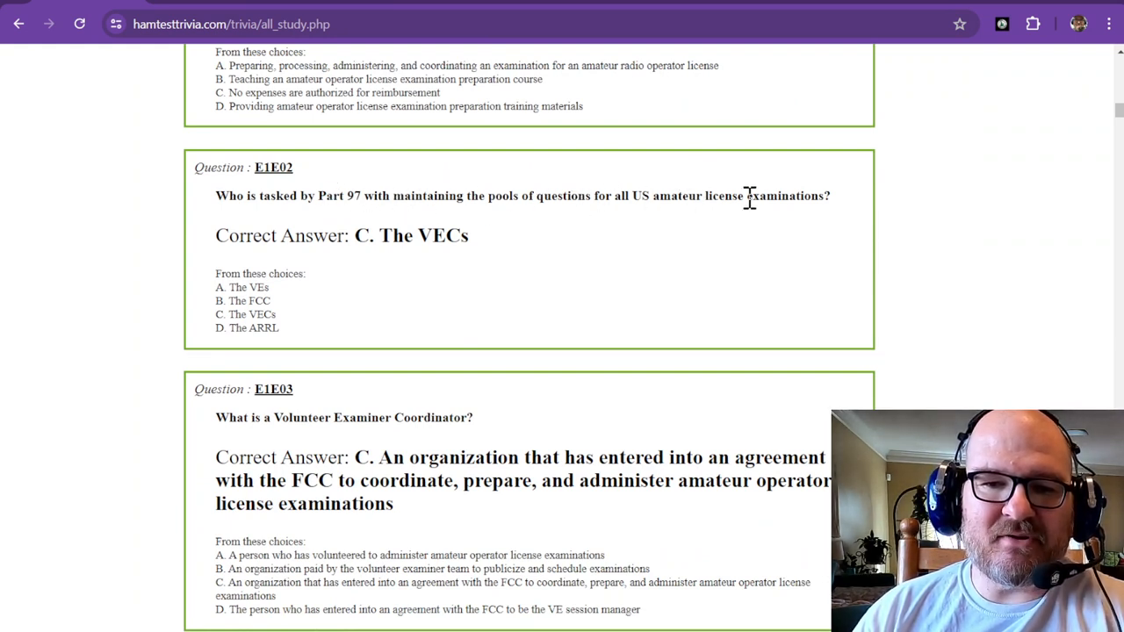
mouse_move(640, 242)
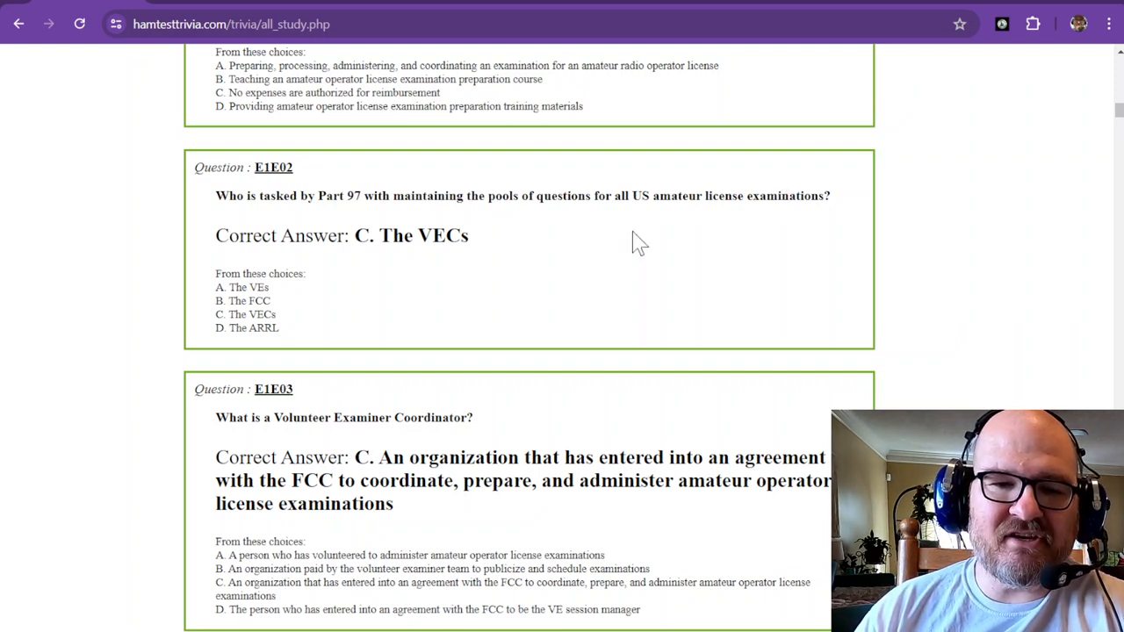
mouse_move(378, 235)
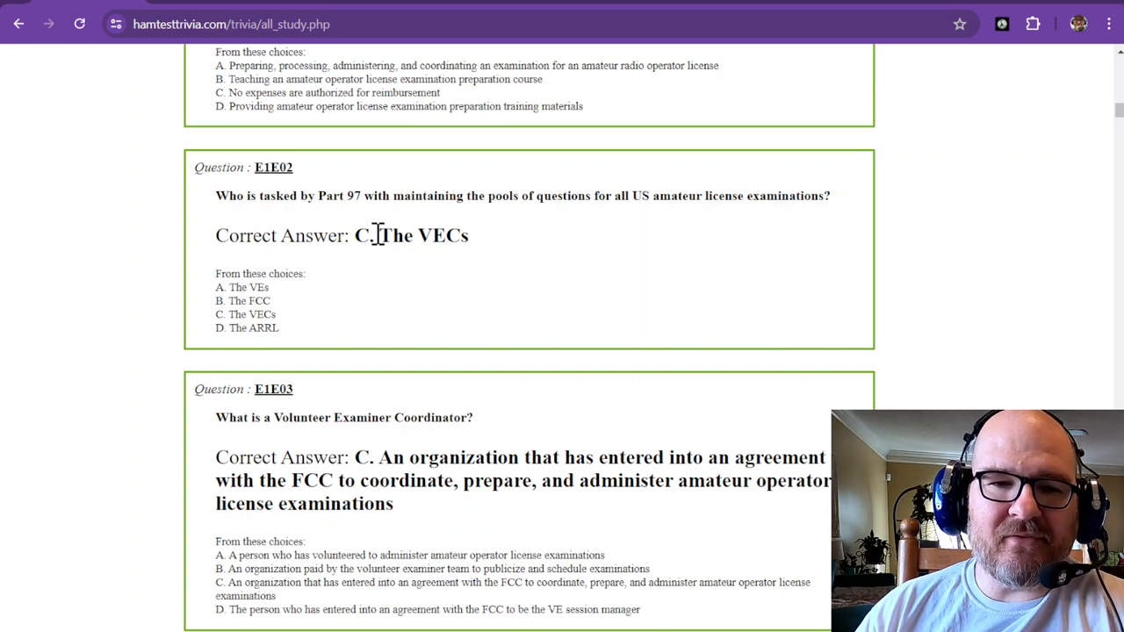
scroll("down", 3)
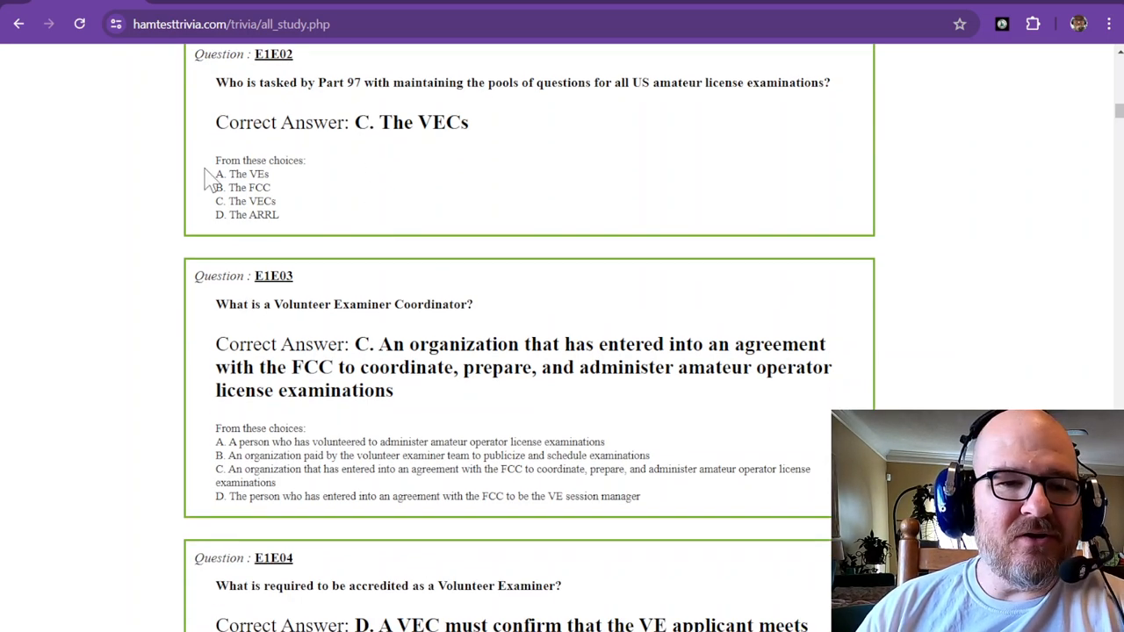
scroll("down", 3)
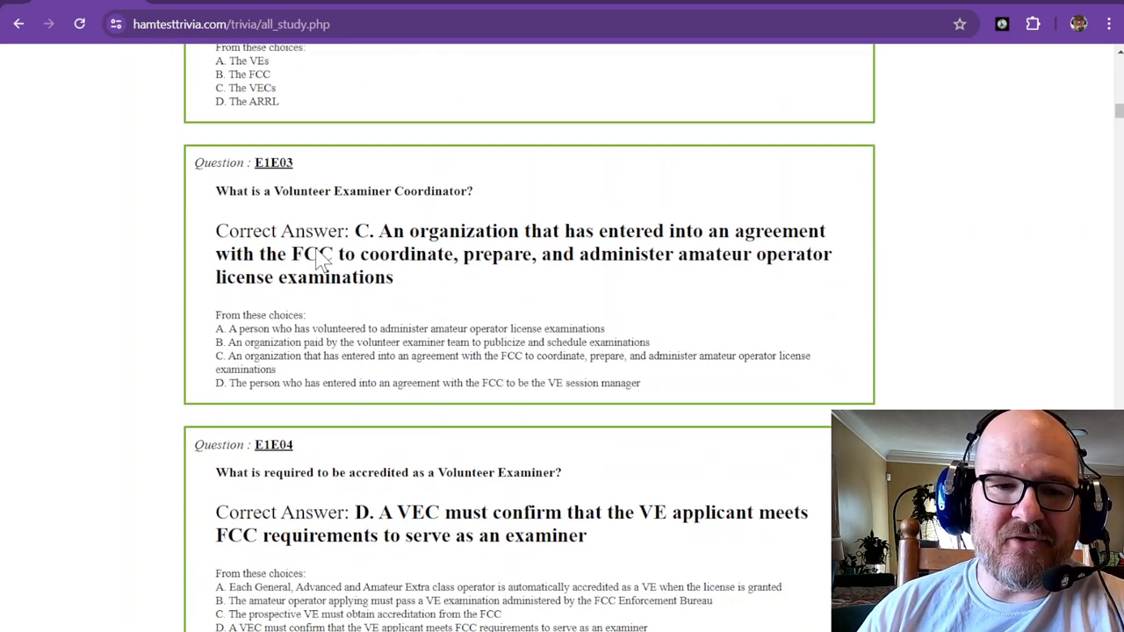
scroll("down", 3)
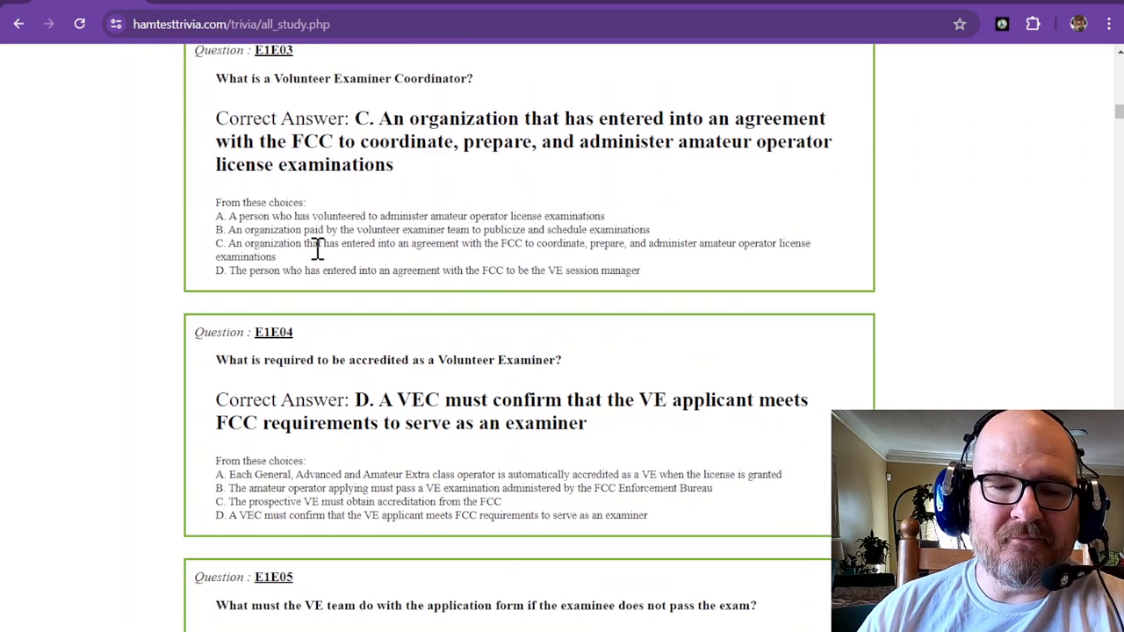
mouse_move(369, 77)
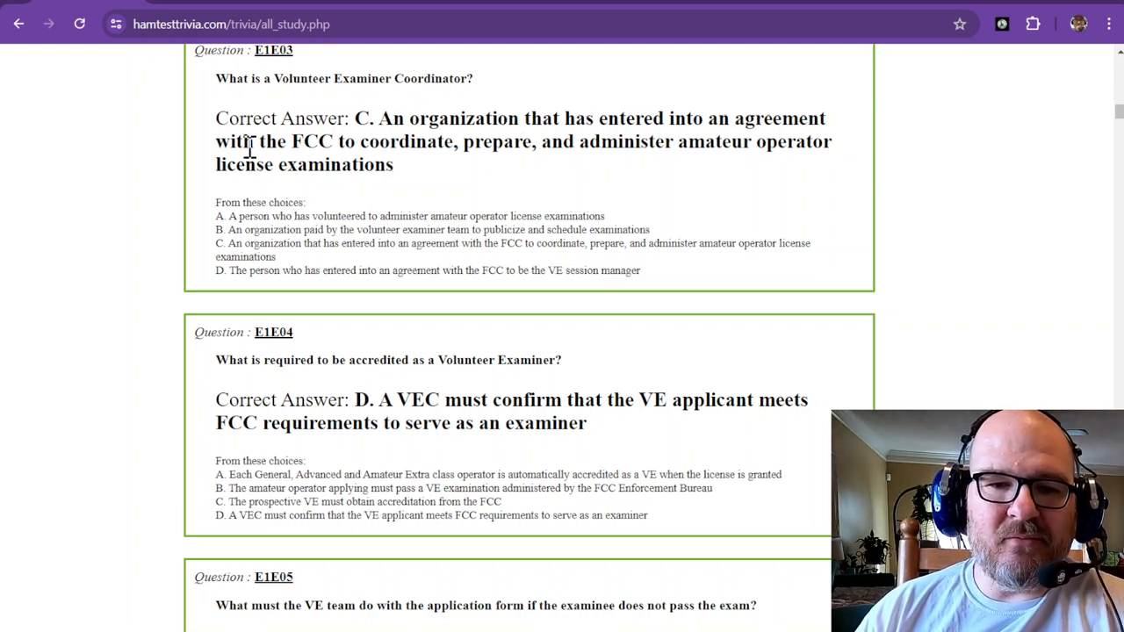
mouse_move(431, 150)
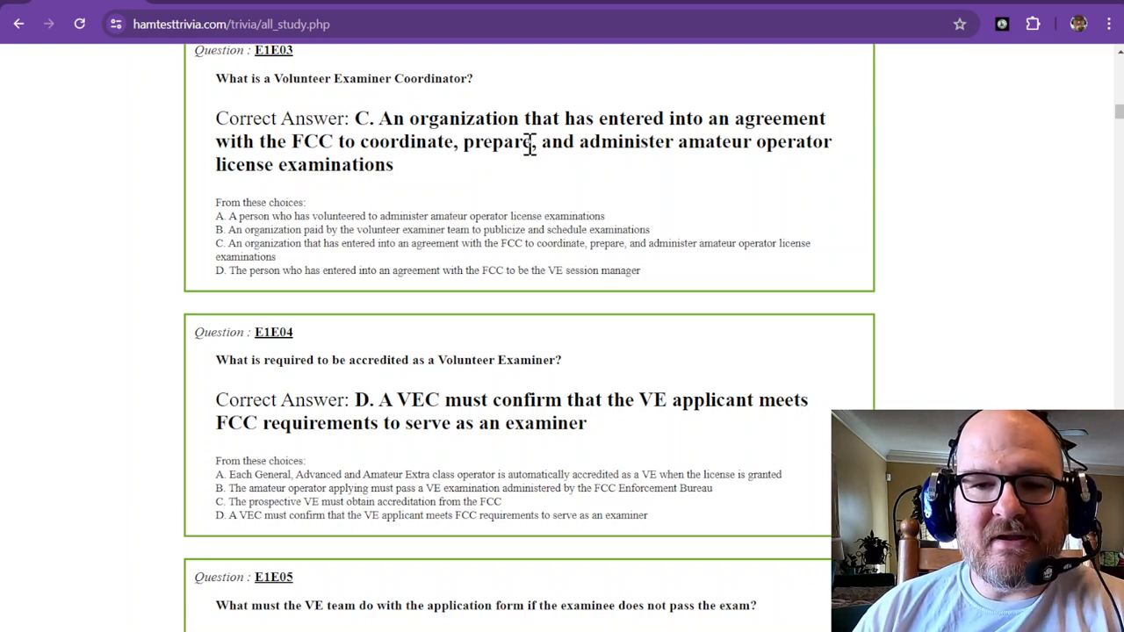
mouse_move(338, 158)
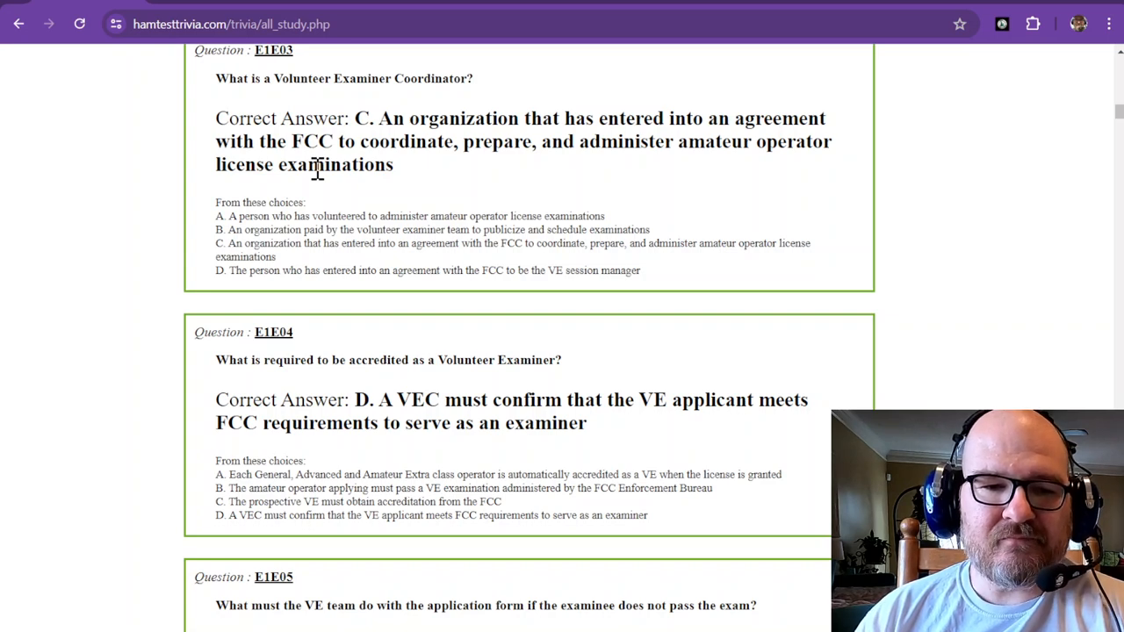
scroll("down", 3)
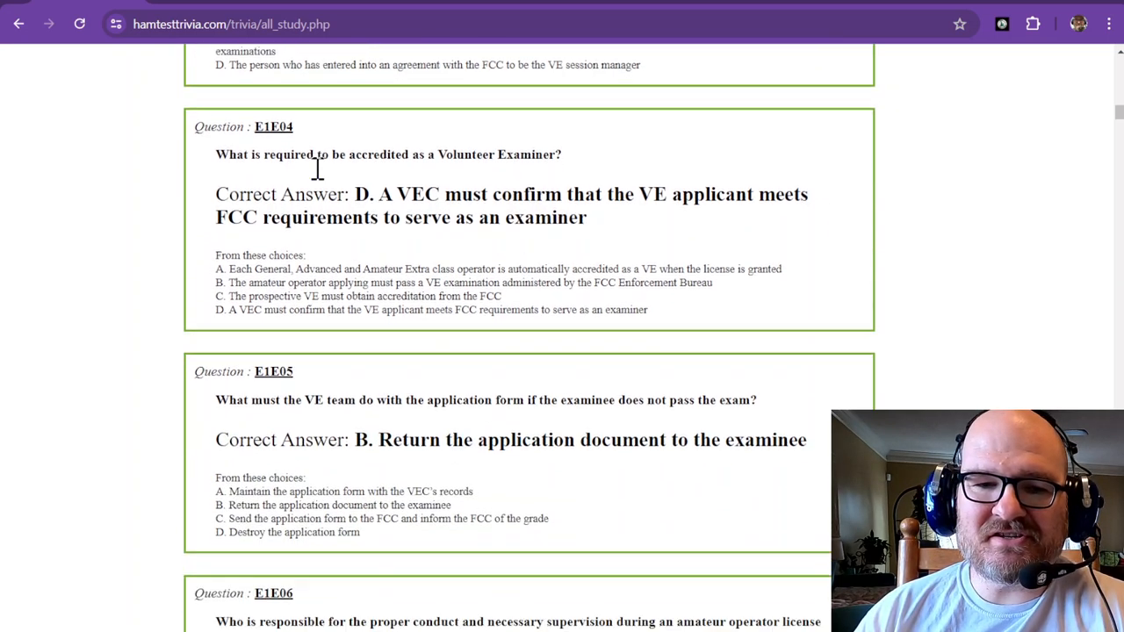
scroll("down", 3)
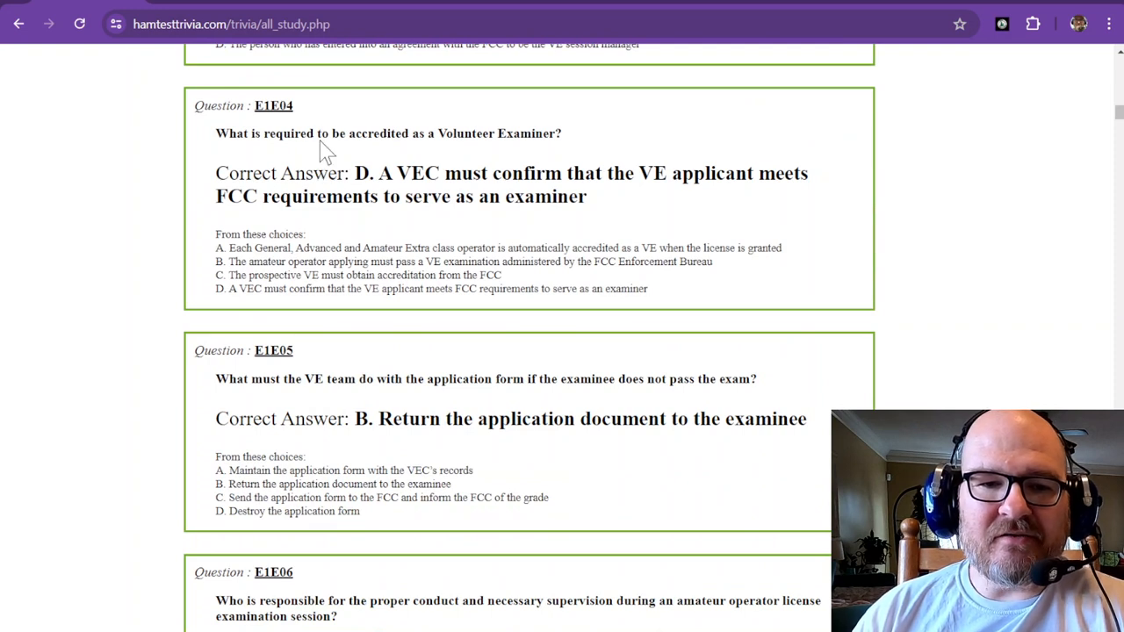
mouse_move(442, 137)
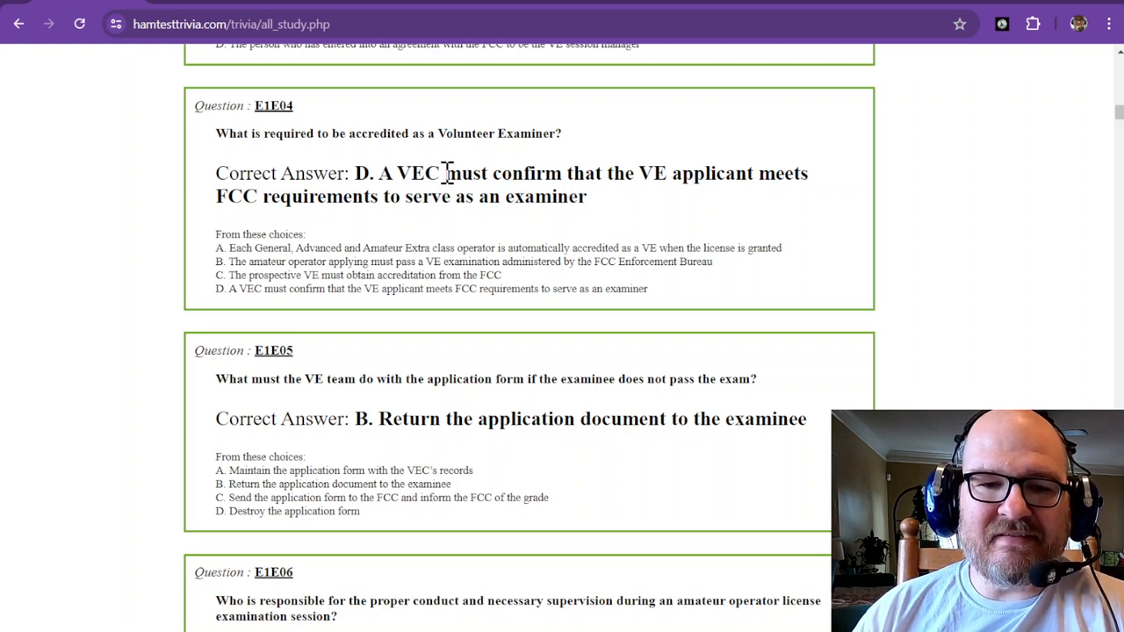
mouse_move(660, 174)
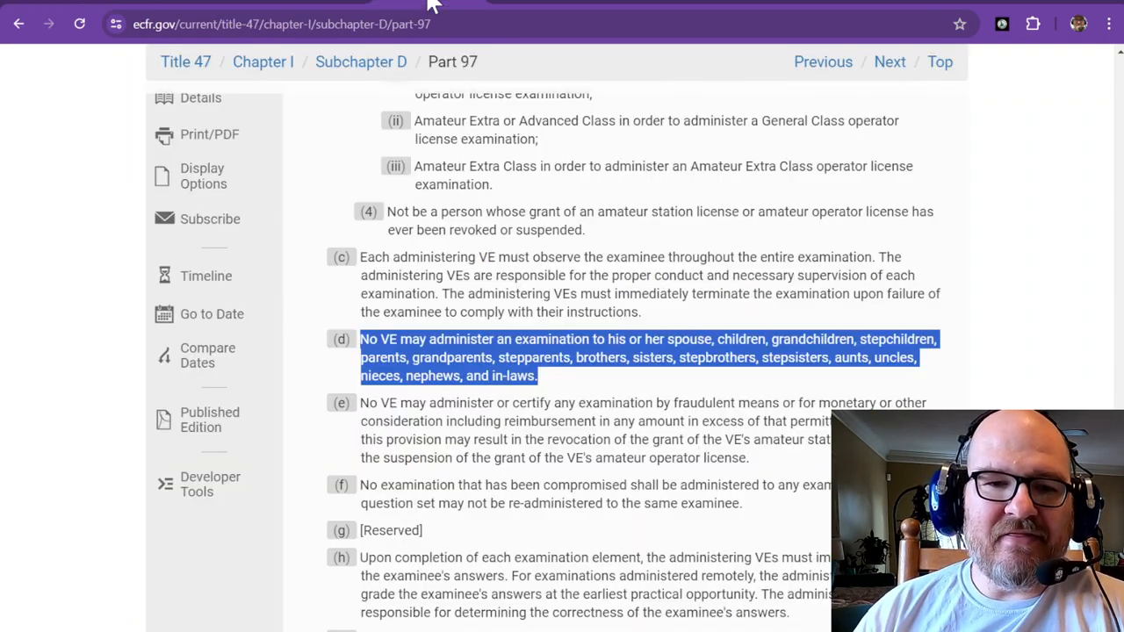
scroll("down", 3)
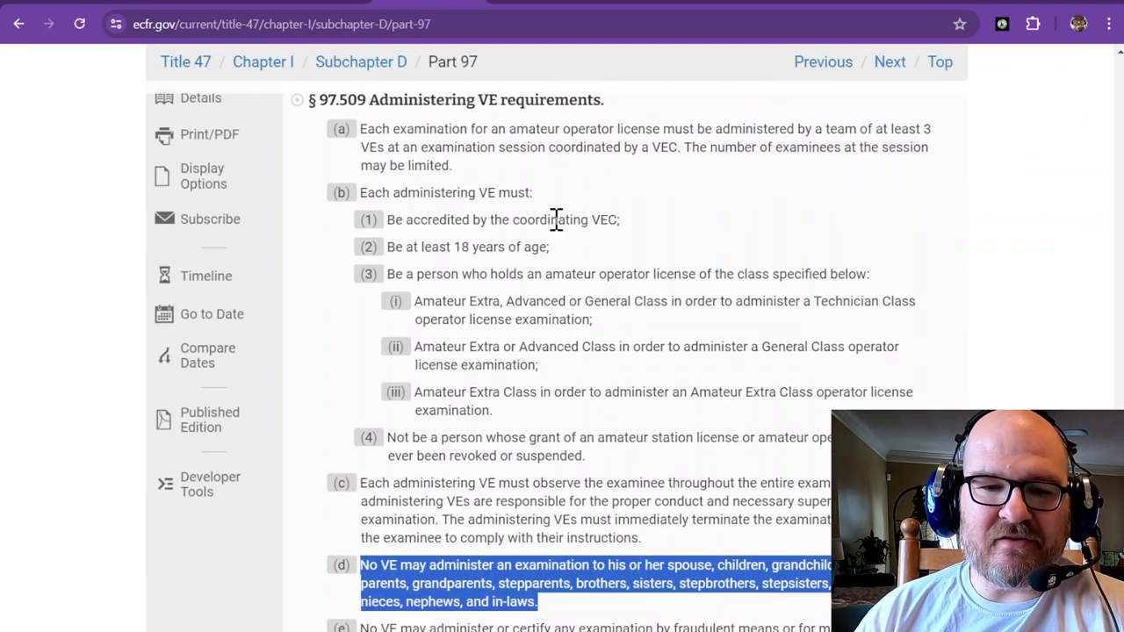
scroll("down", 3)
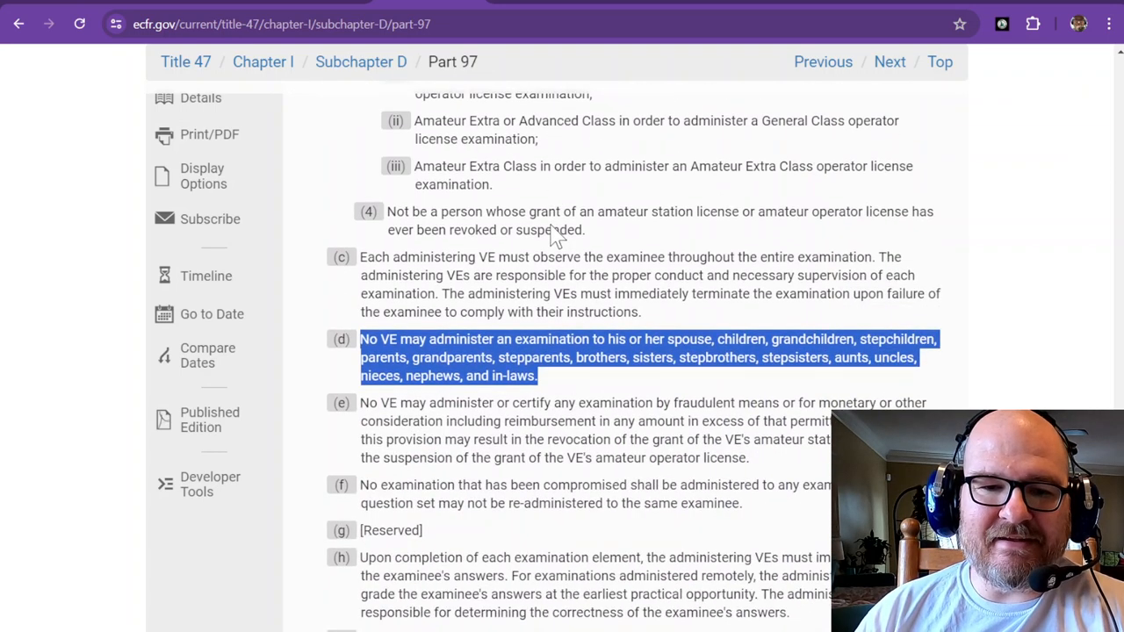
mouse_move(552, 226)
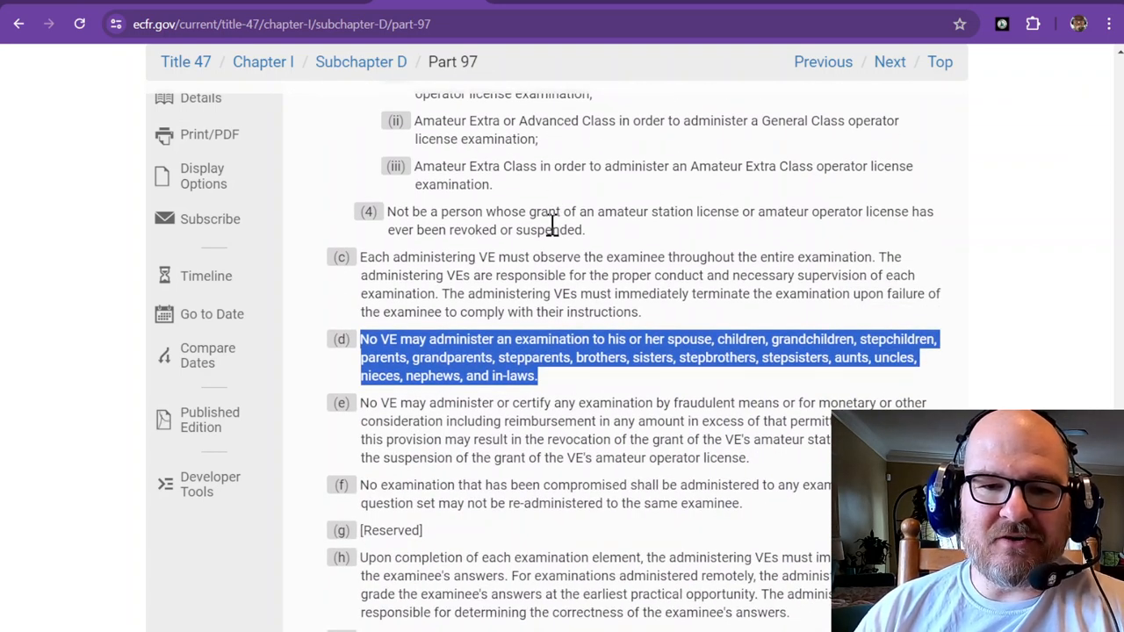
scroll("down", 3)
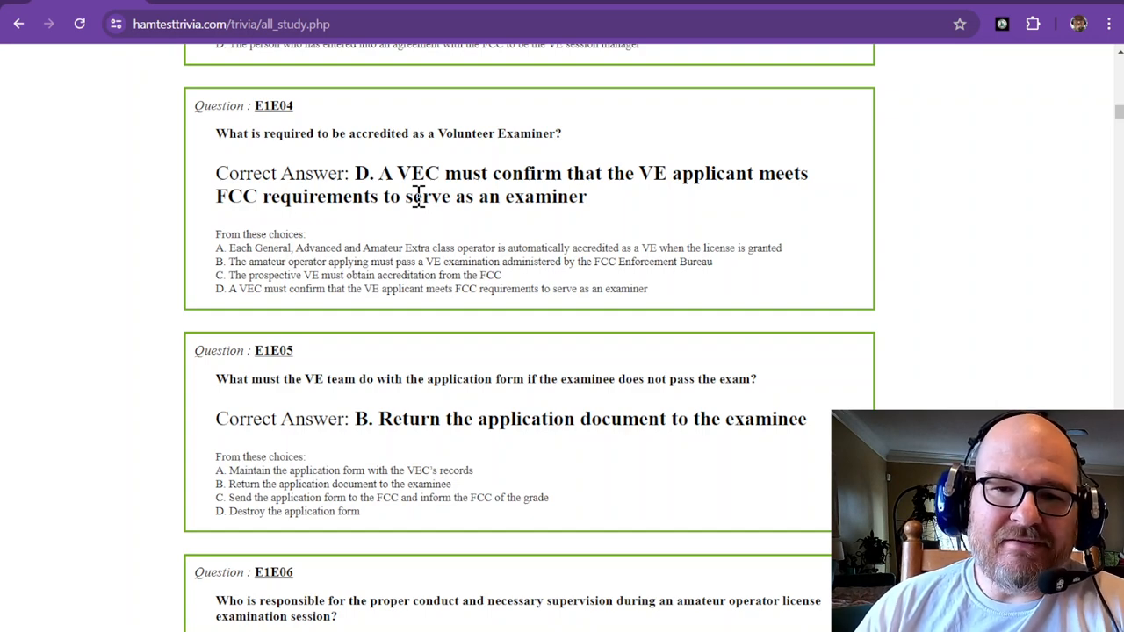
scroll("down", 3)
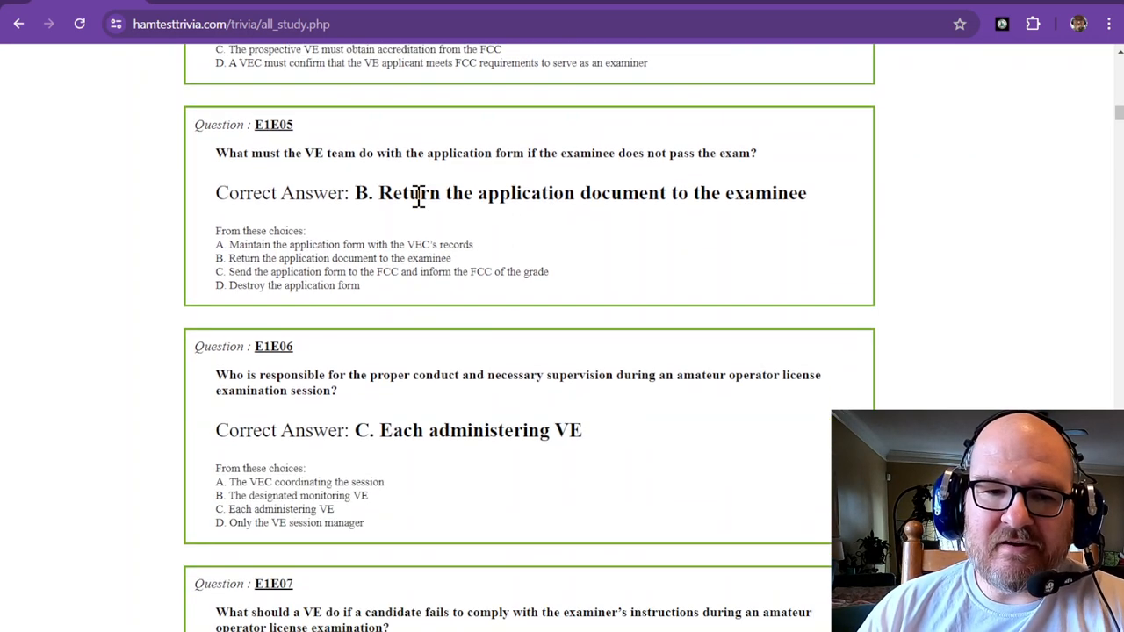
mouse_move(349, 179)
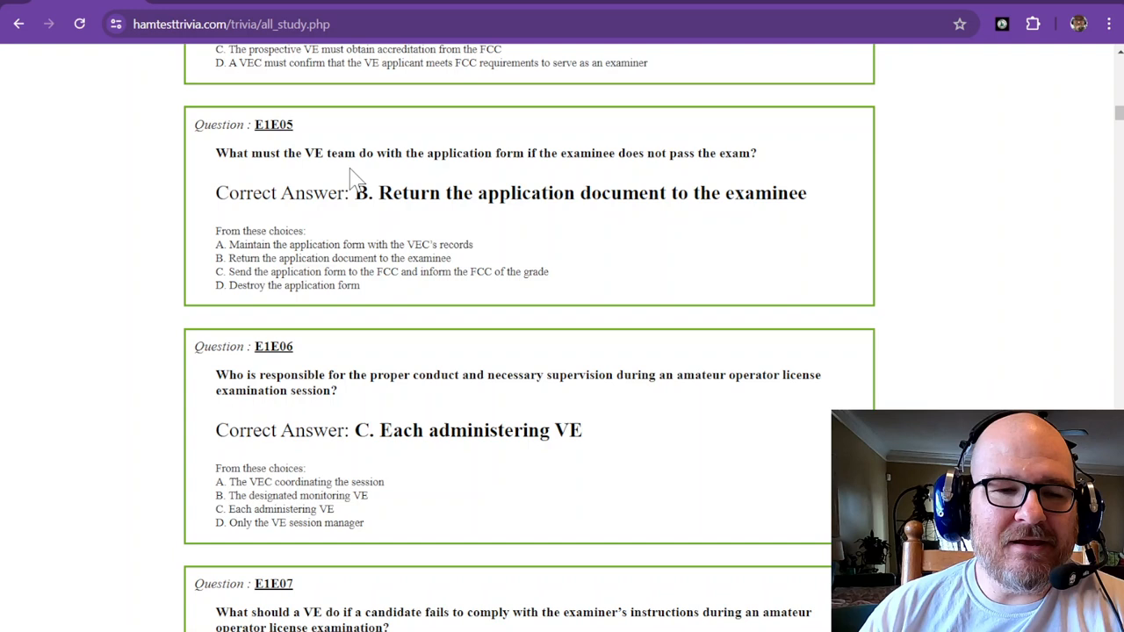
mouse_move(380, 158)
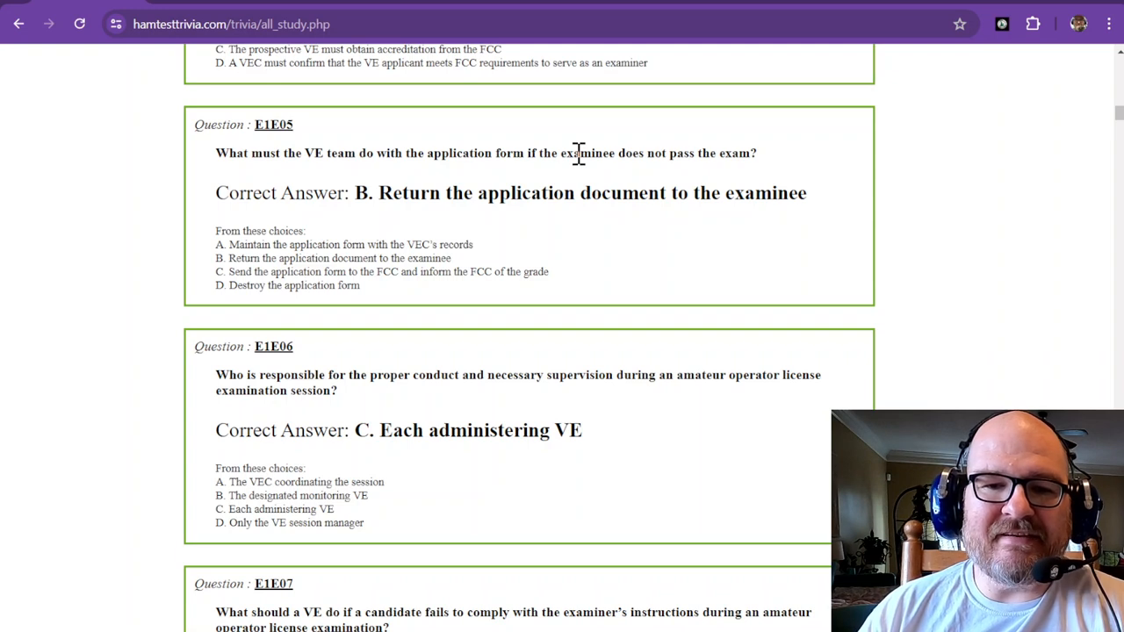
mouse_move(548, 172)
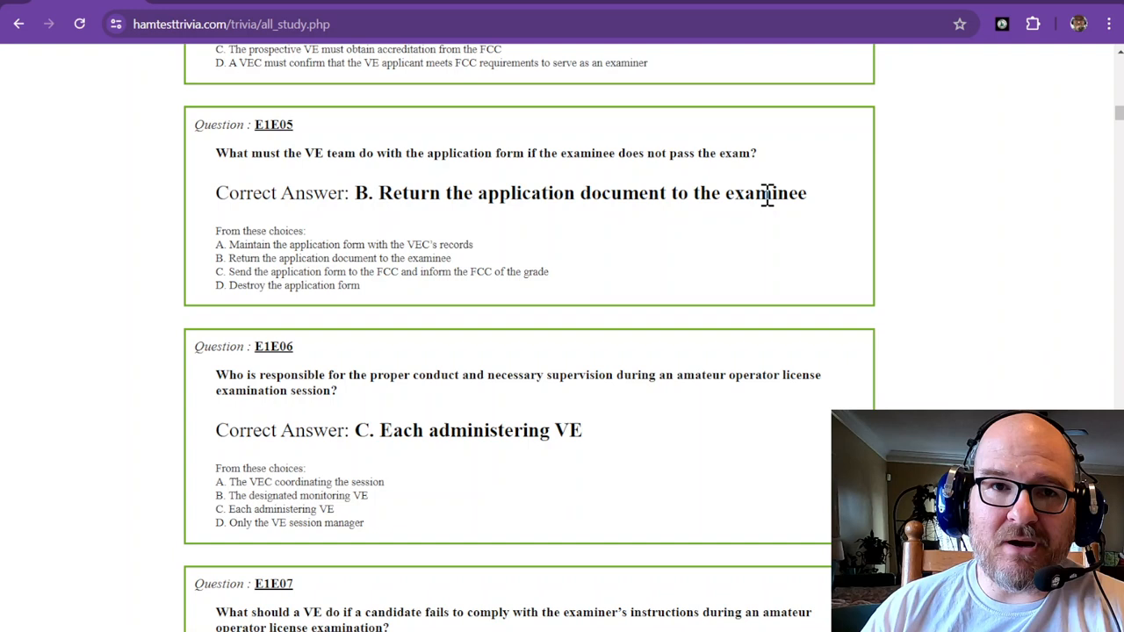
mouse_move(449, 202)
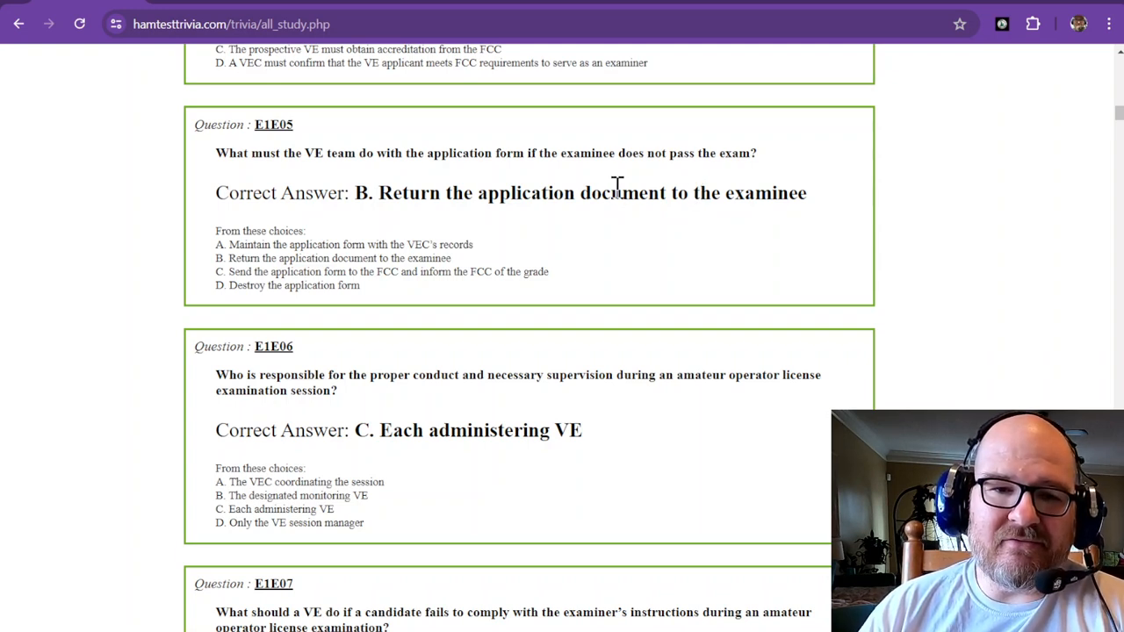
scroll("down", 3)
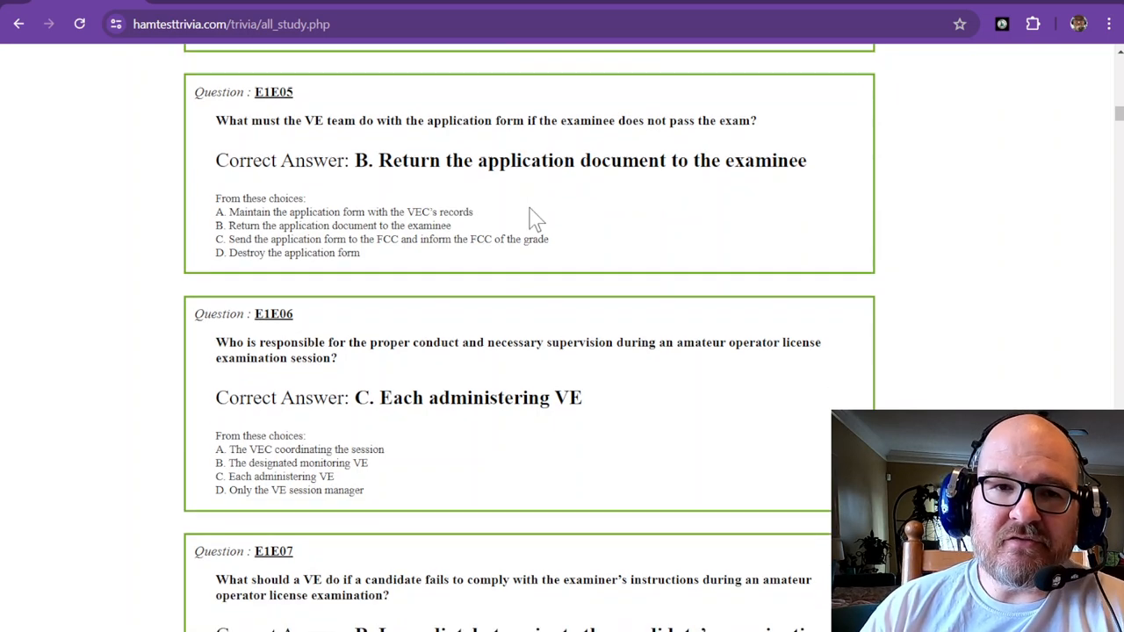
scroll("down", 3)
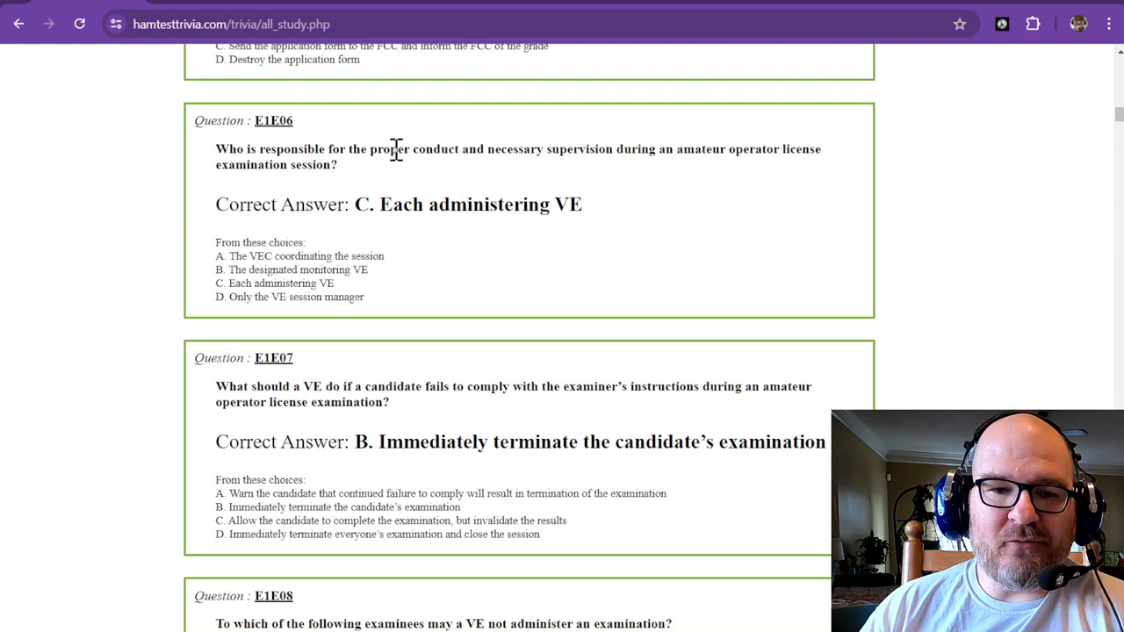
mouse_move(588, 148)
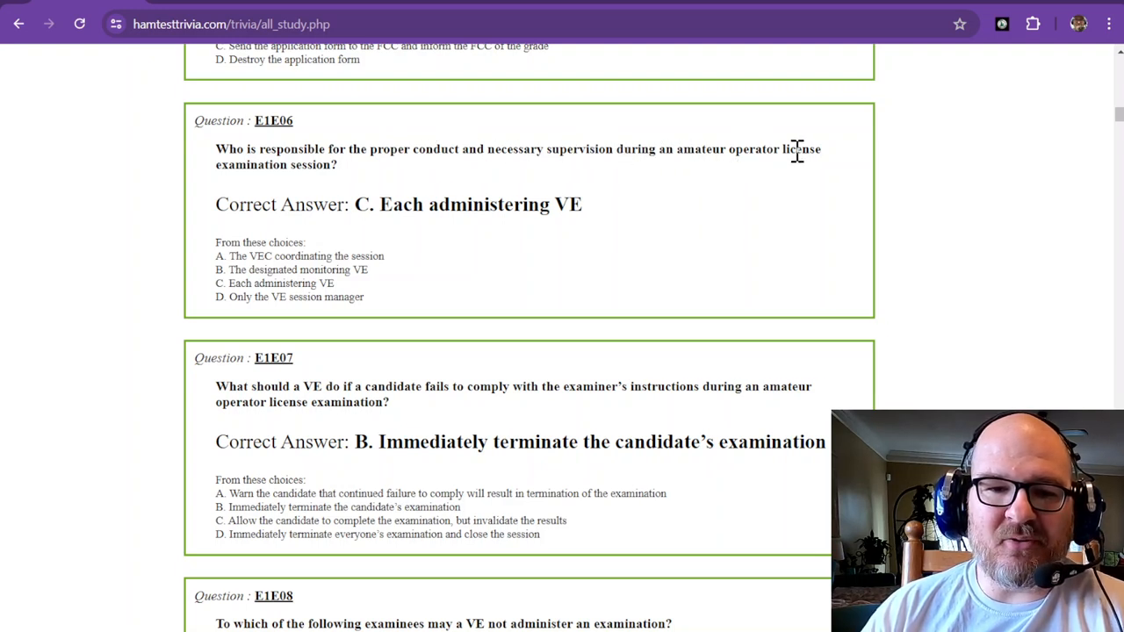
mouse_move(302, 184)
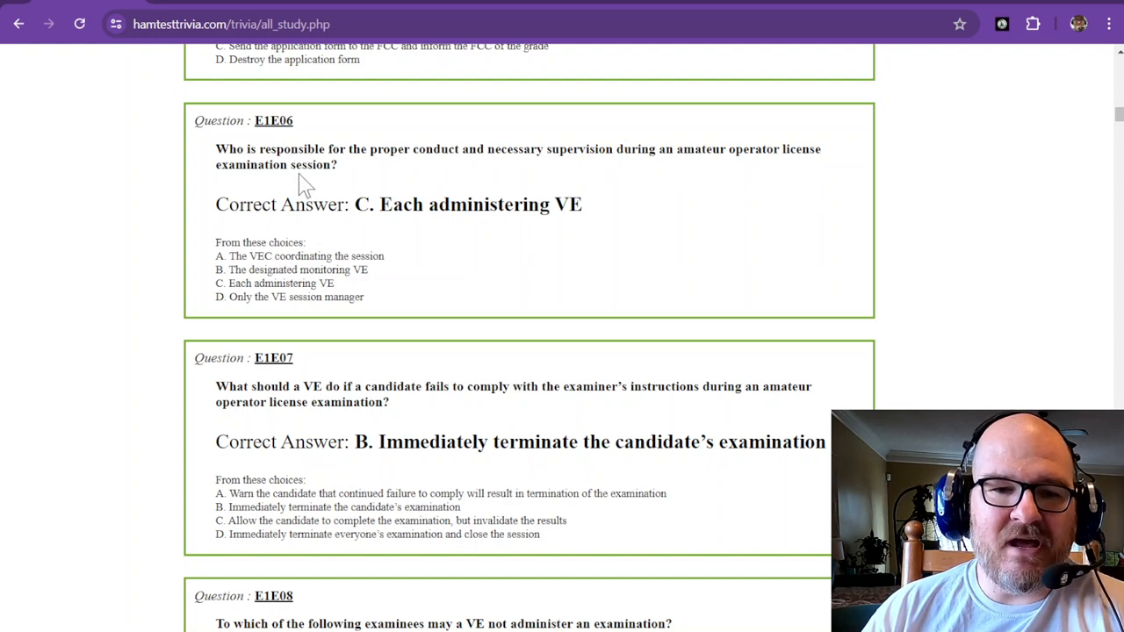
mouse_move(418, 203)
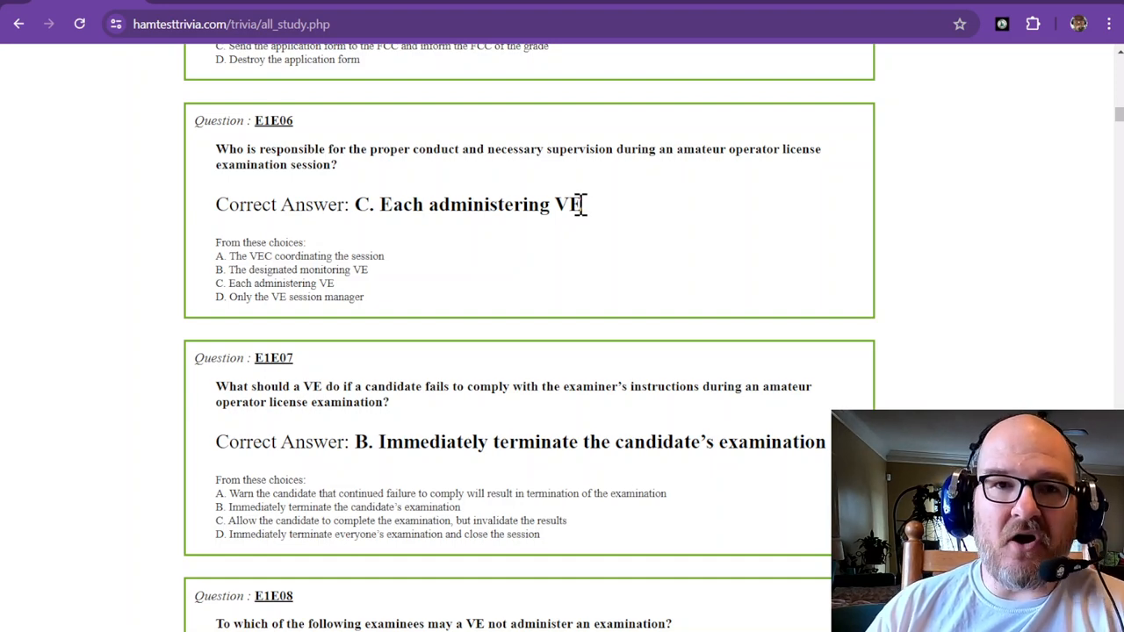
scroll("down", 3)
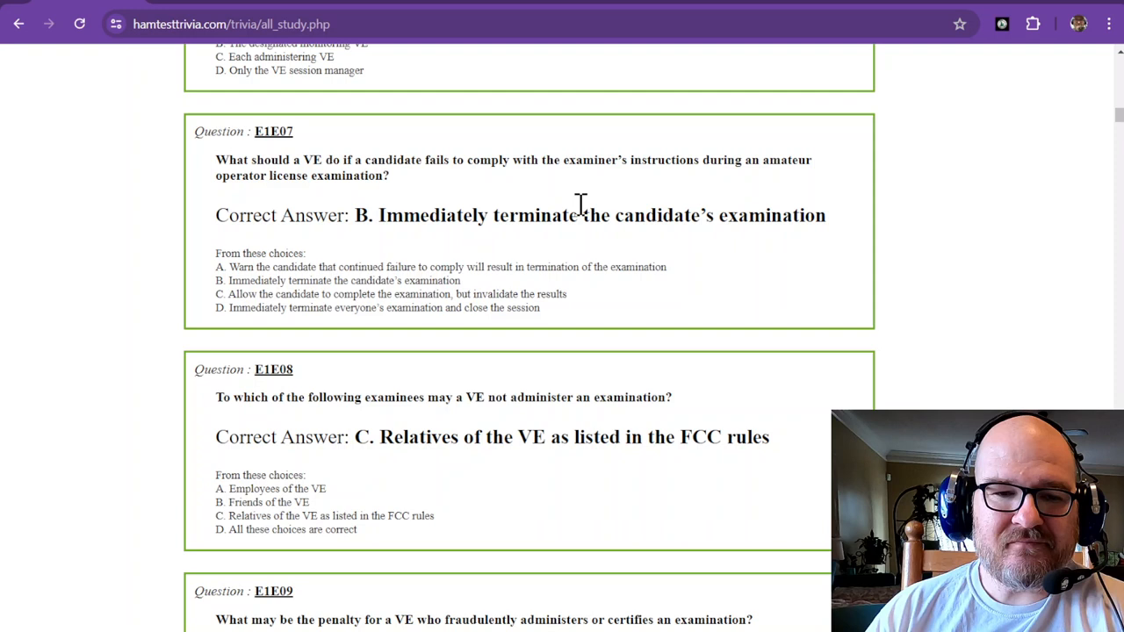
mouse_move(327, 165)
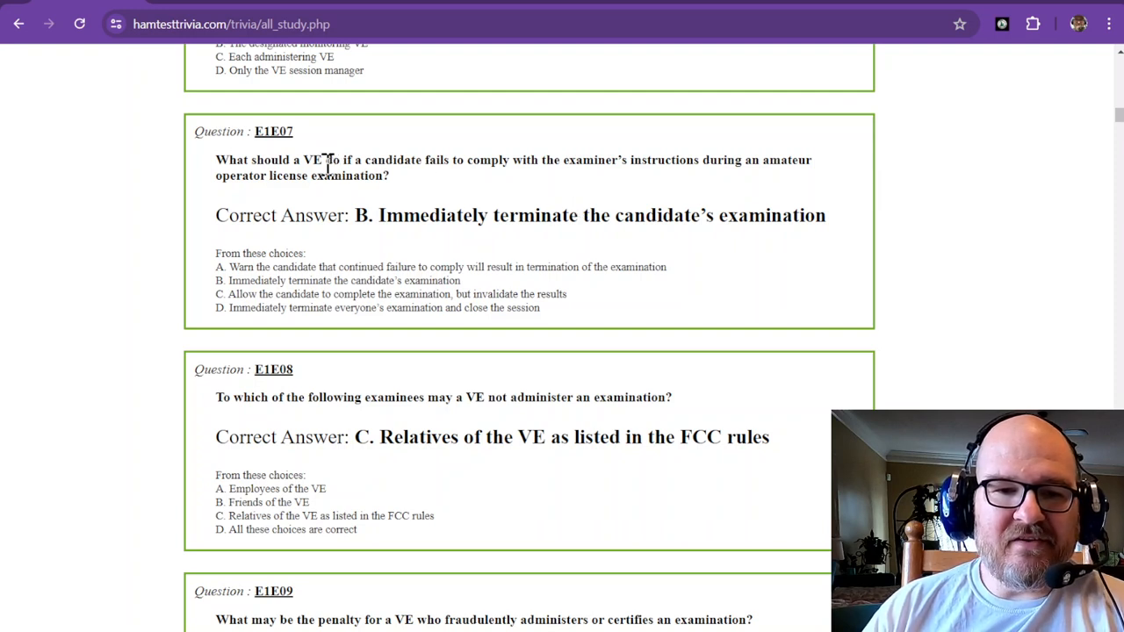
mouse_move(541, 165)
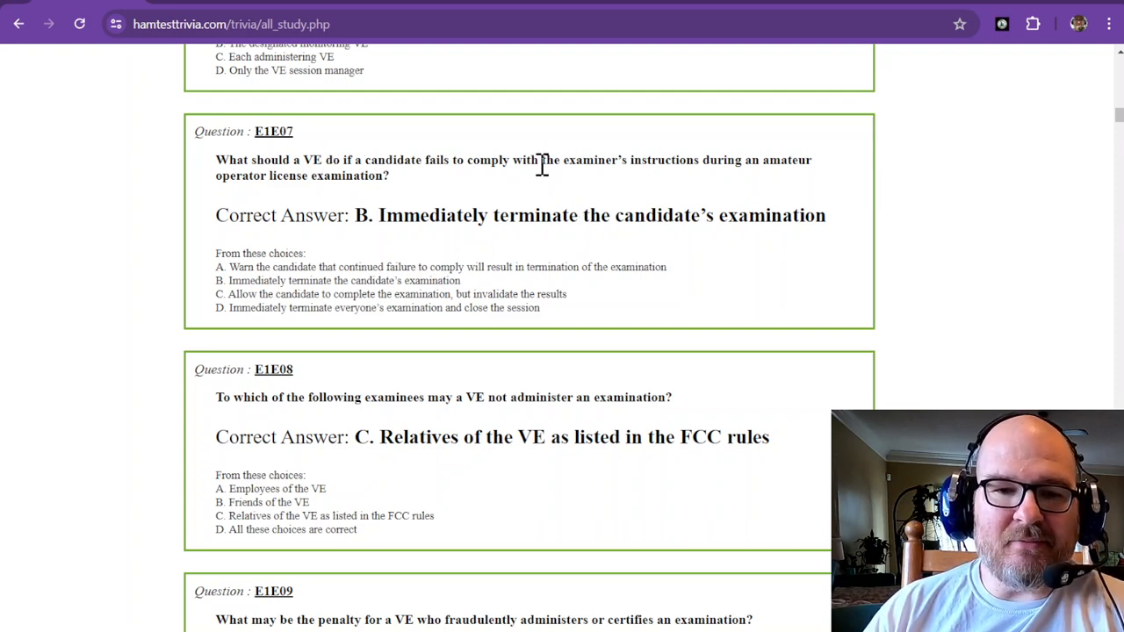
mouse_move(641, 166)
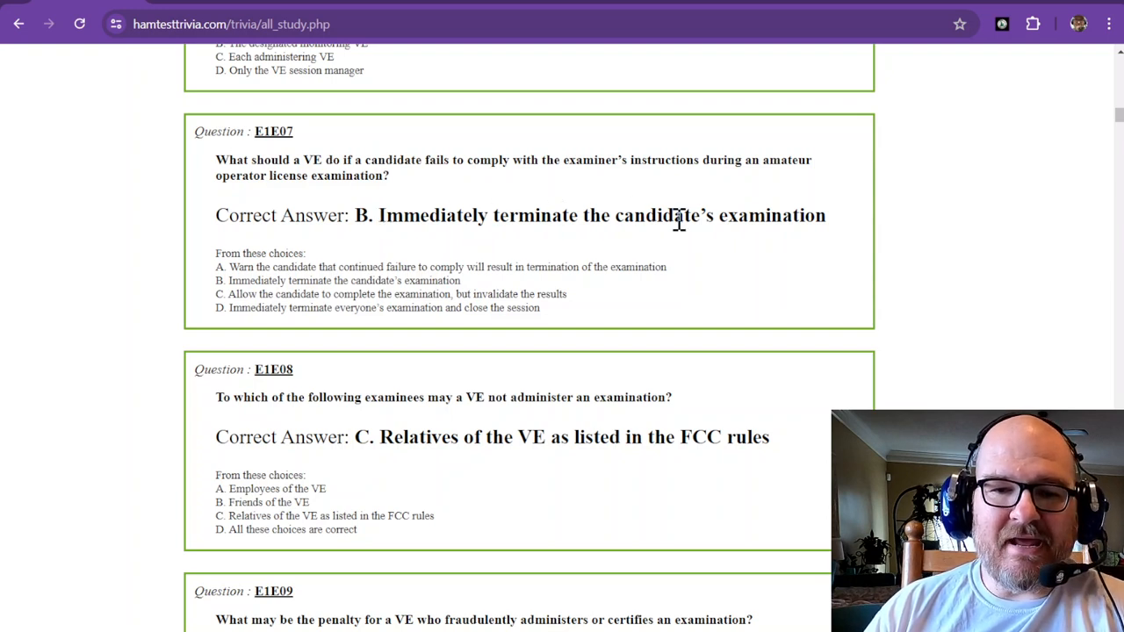
mouse_move(742, 219)
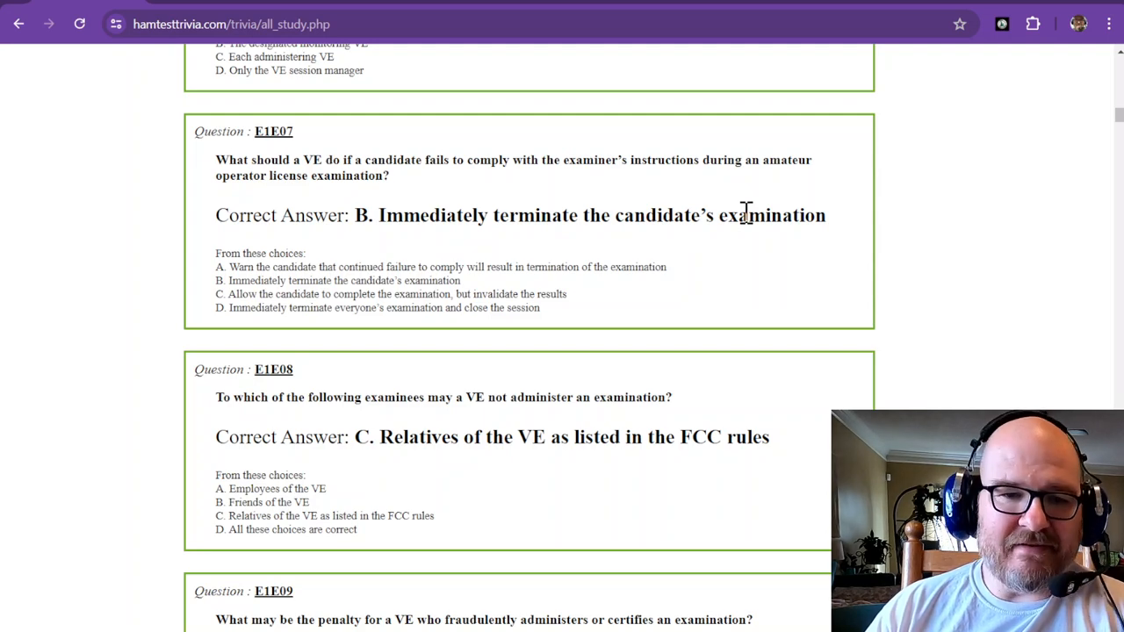
scroll("down", 3)
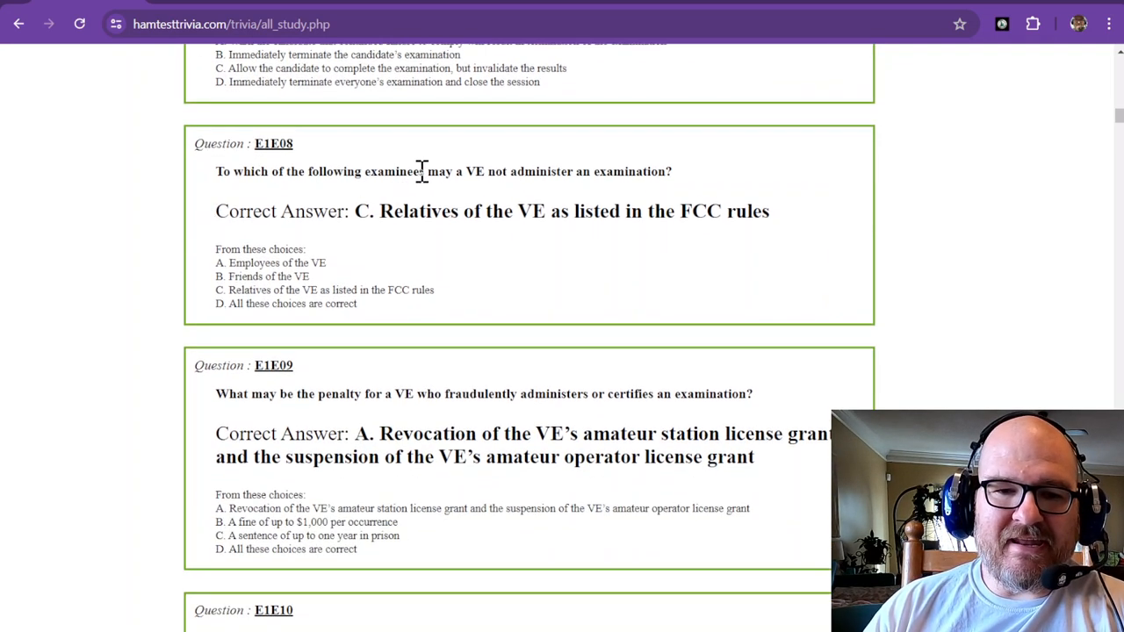
mouse_move(488, 175)
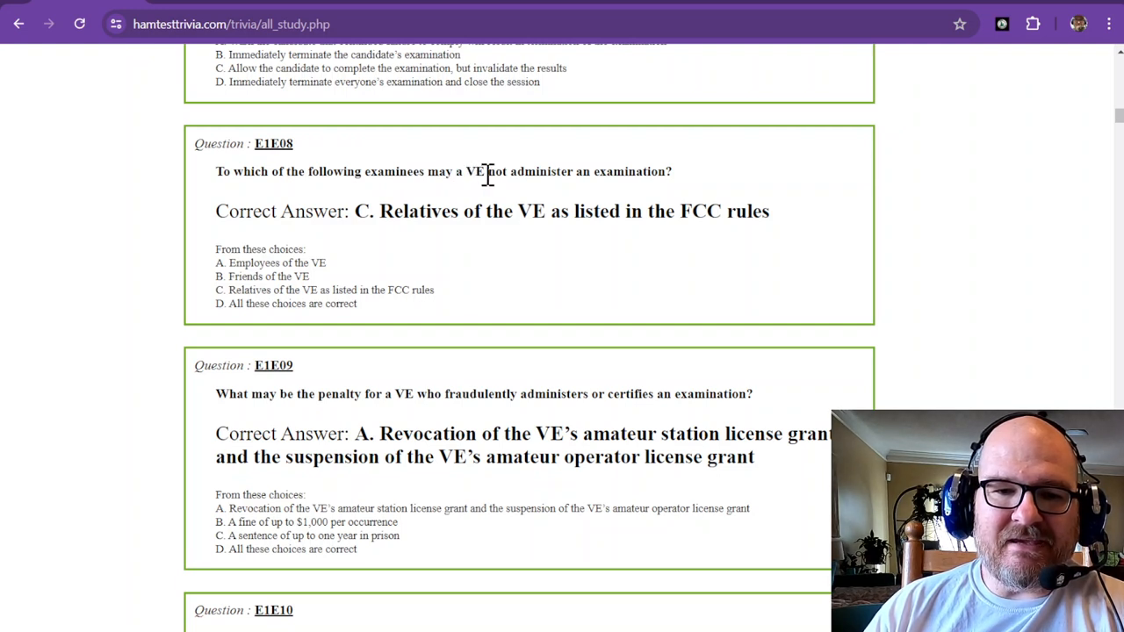
mouse_move(622, 174)
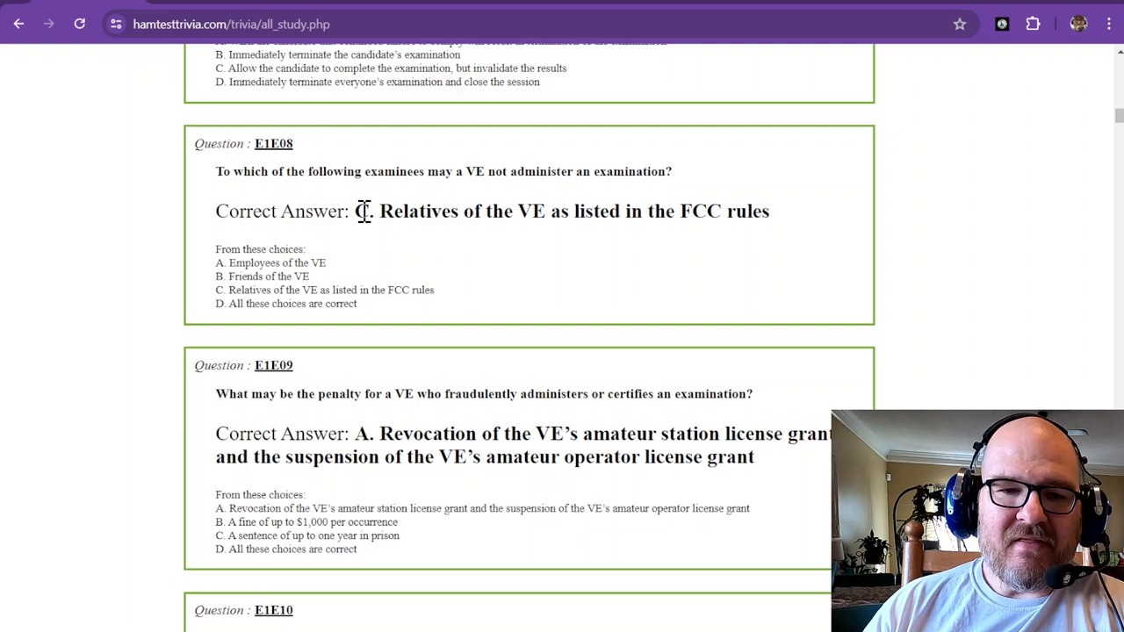
mouse_move(531, 214)
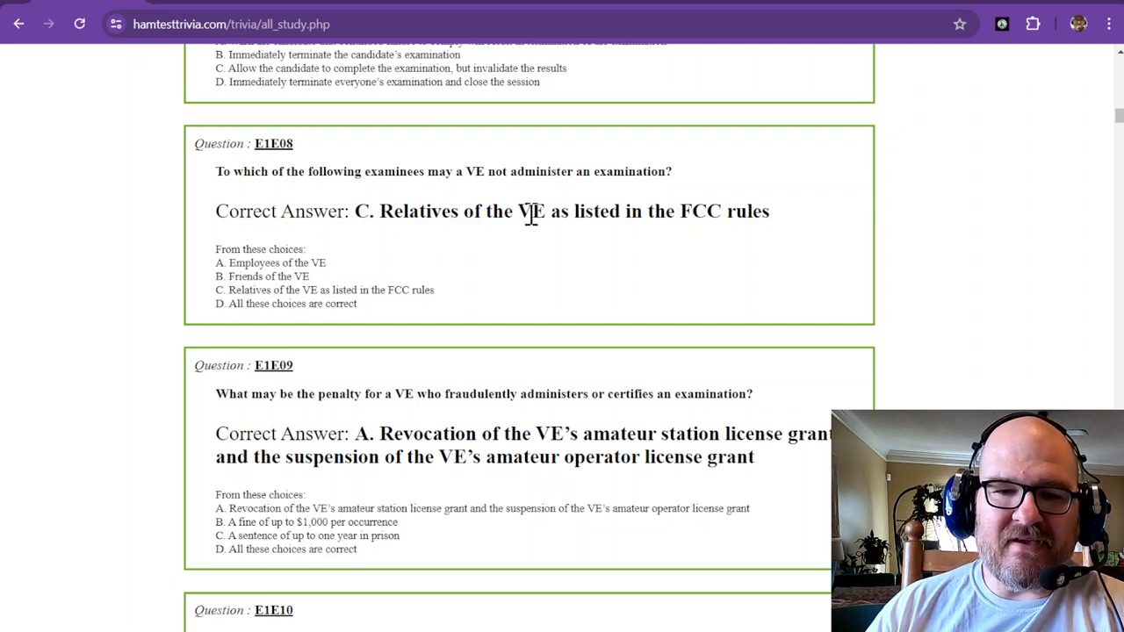
mouse_move(641, 211)
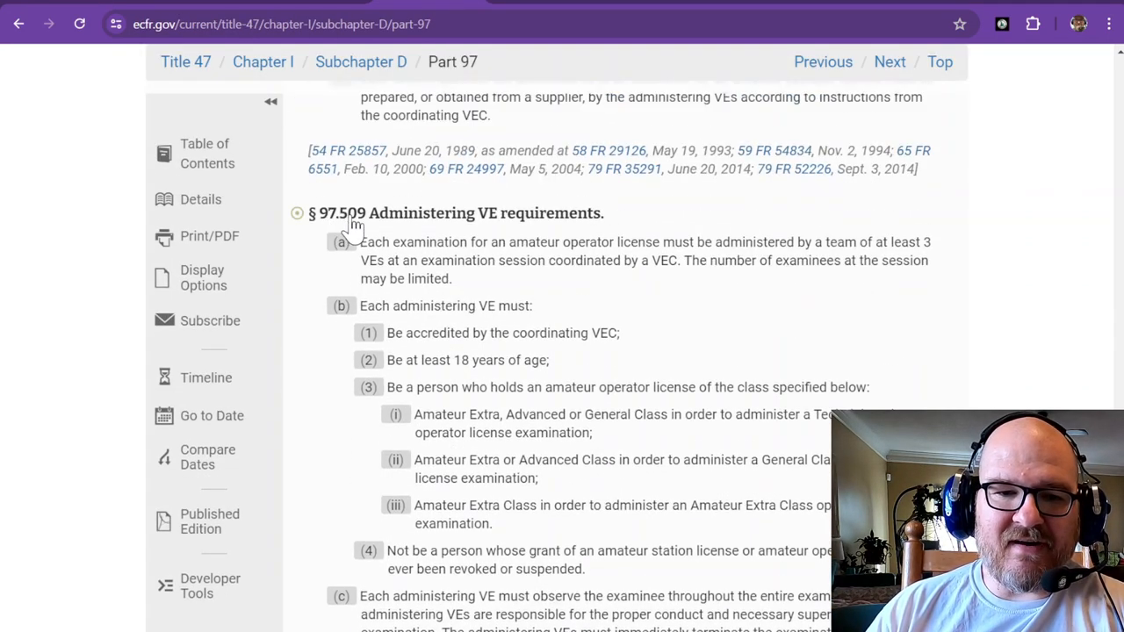
mouse_move(471, 228)
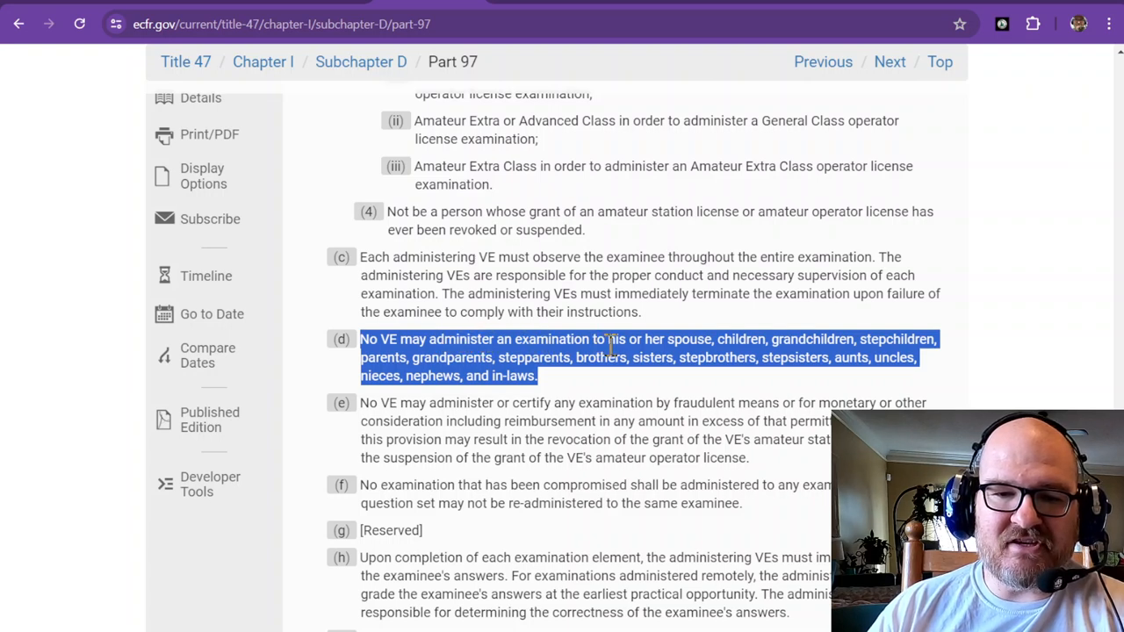
mouse_move(794, 327)
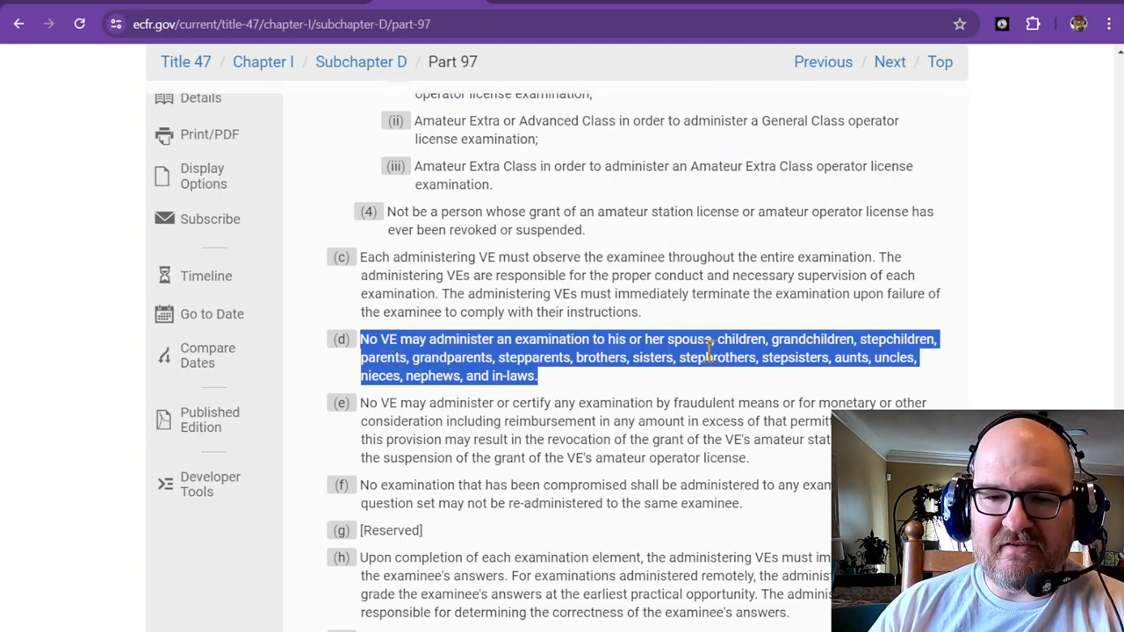
mouse_move(846, 367)
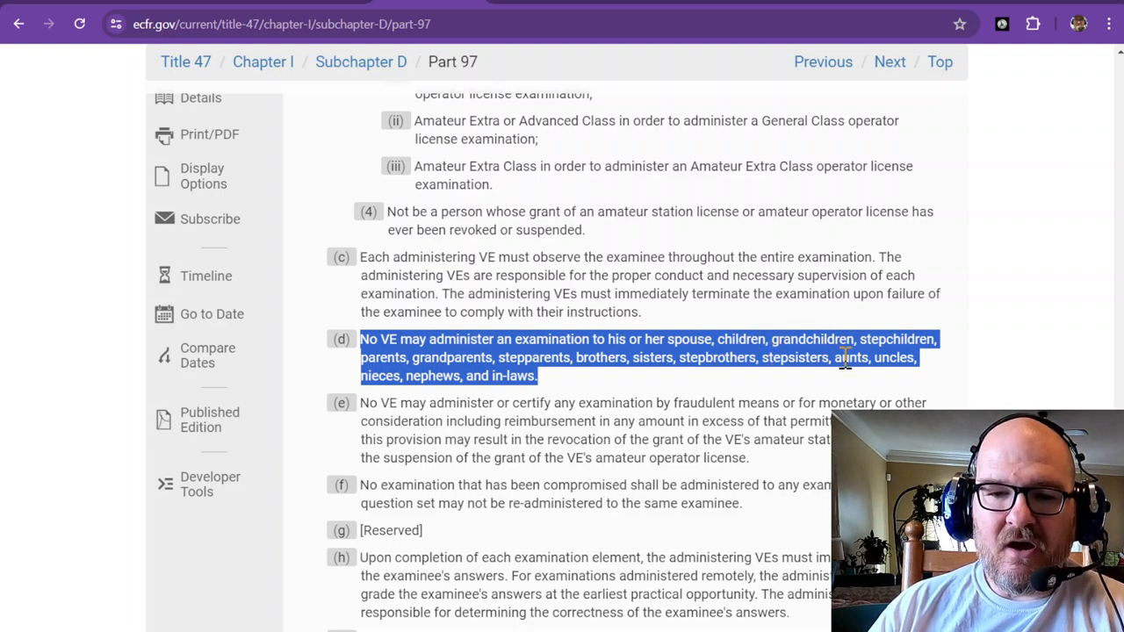
mouse_move(490, 380)
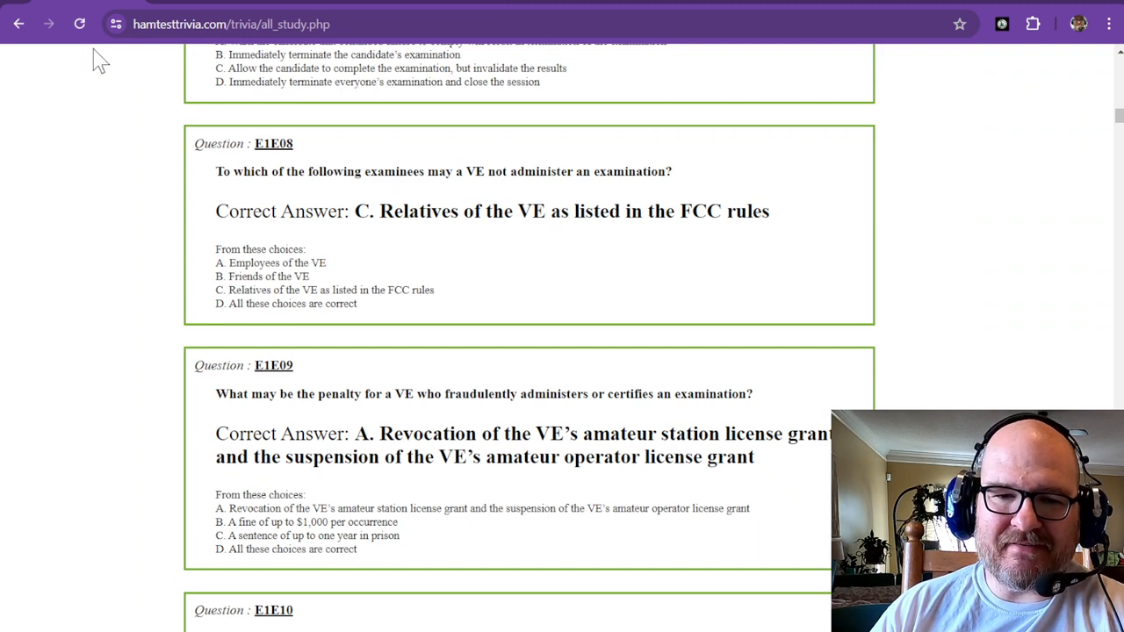
scroll("down", 3)
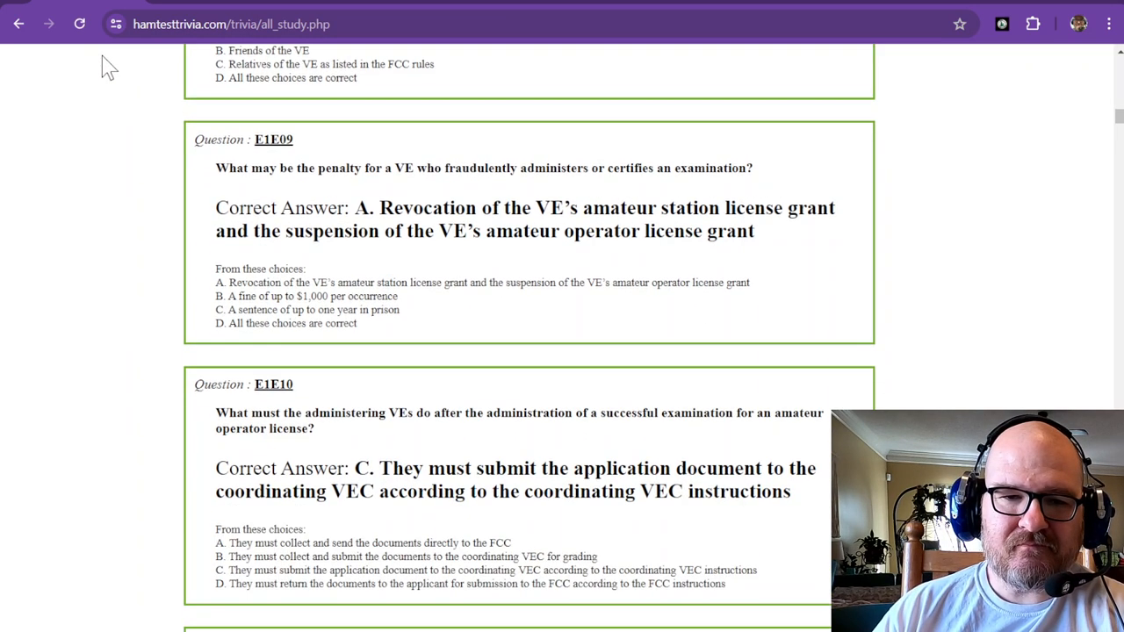
mouse_move(254, 191)
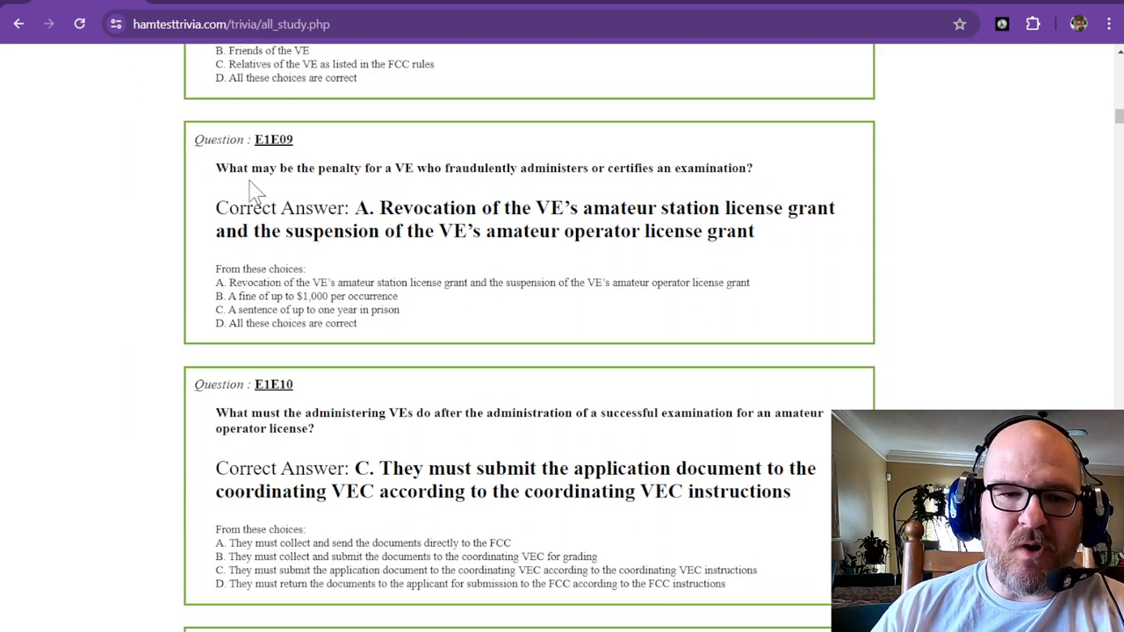
mouse_move(372, 172)
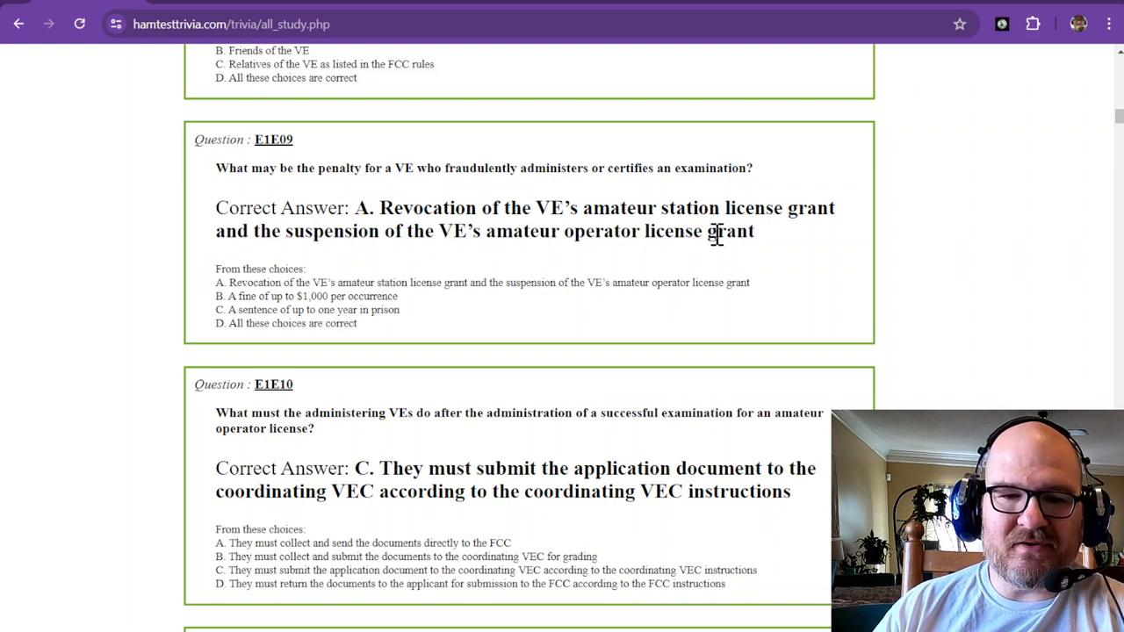
mouse_move(534, 290)
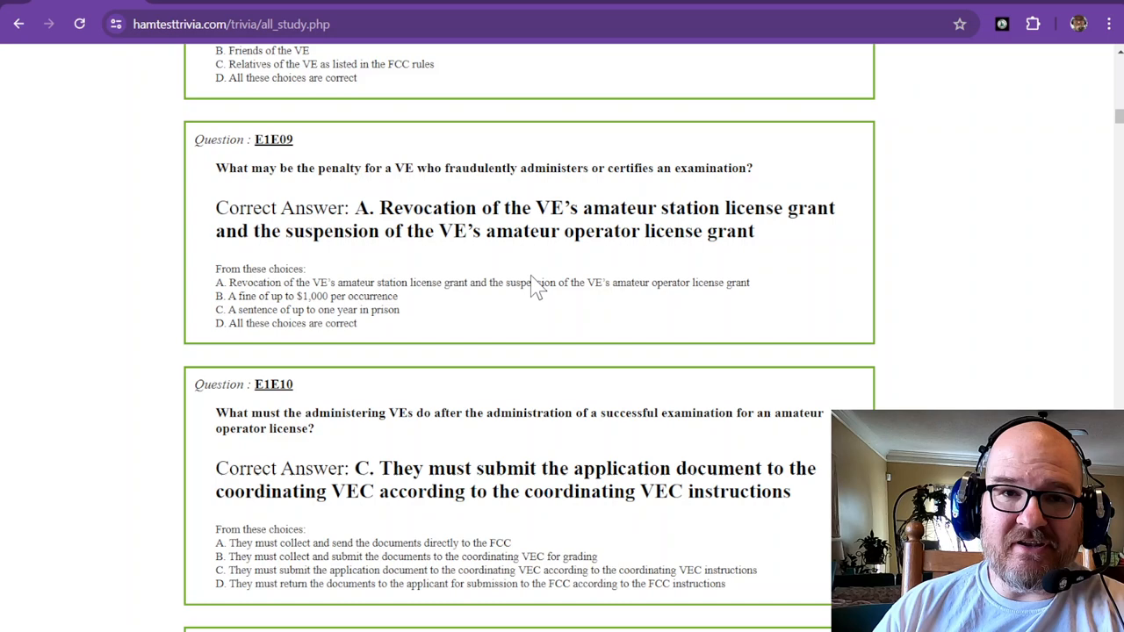
scroll("down", 3)
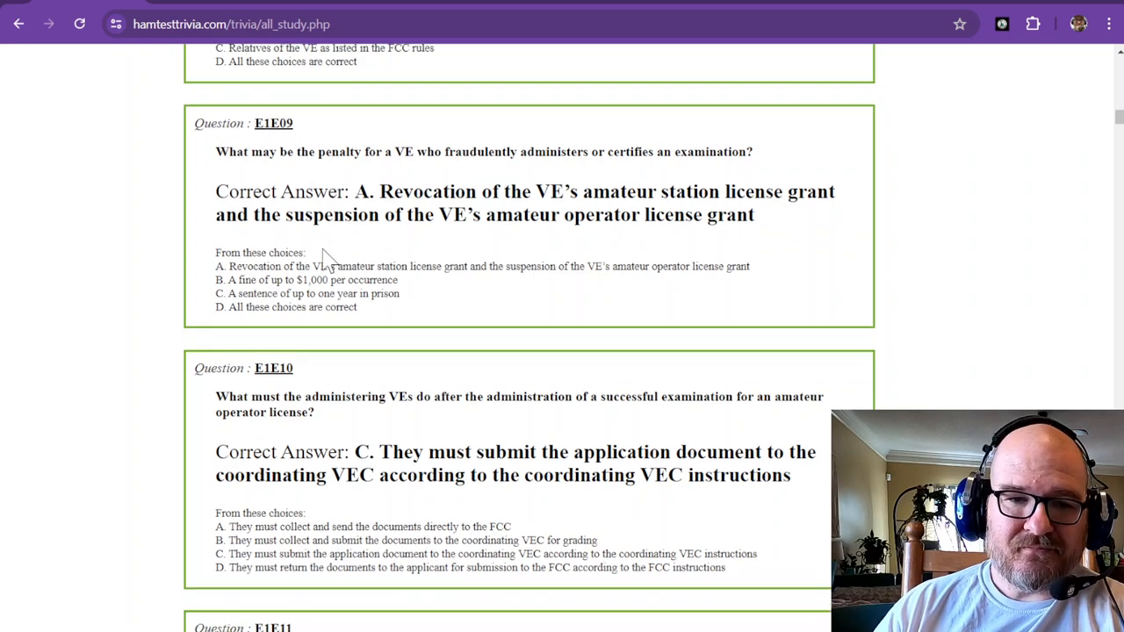
scroll("down", 3)
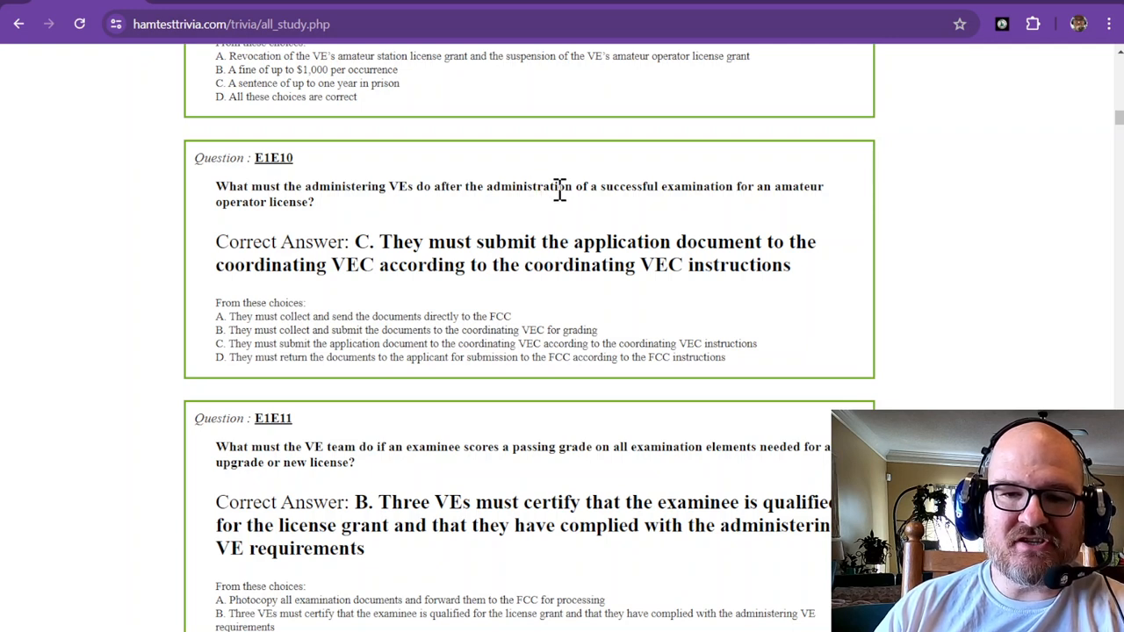
mouse_move(327, 211)
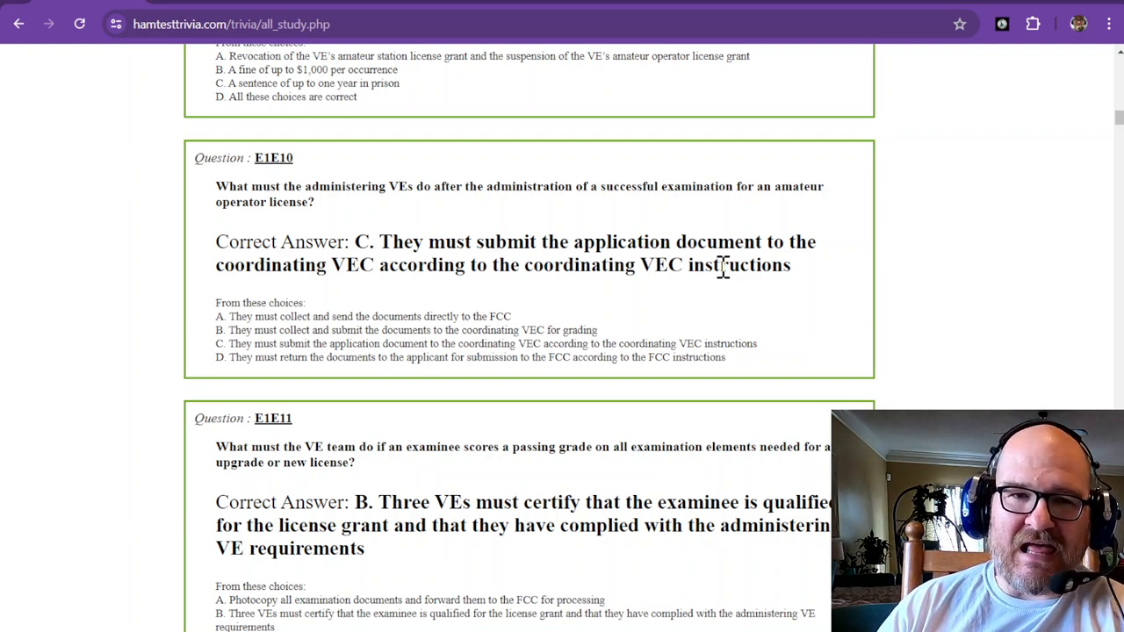
mouse_move(420, 243)
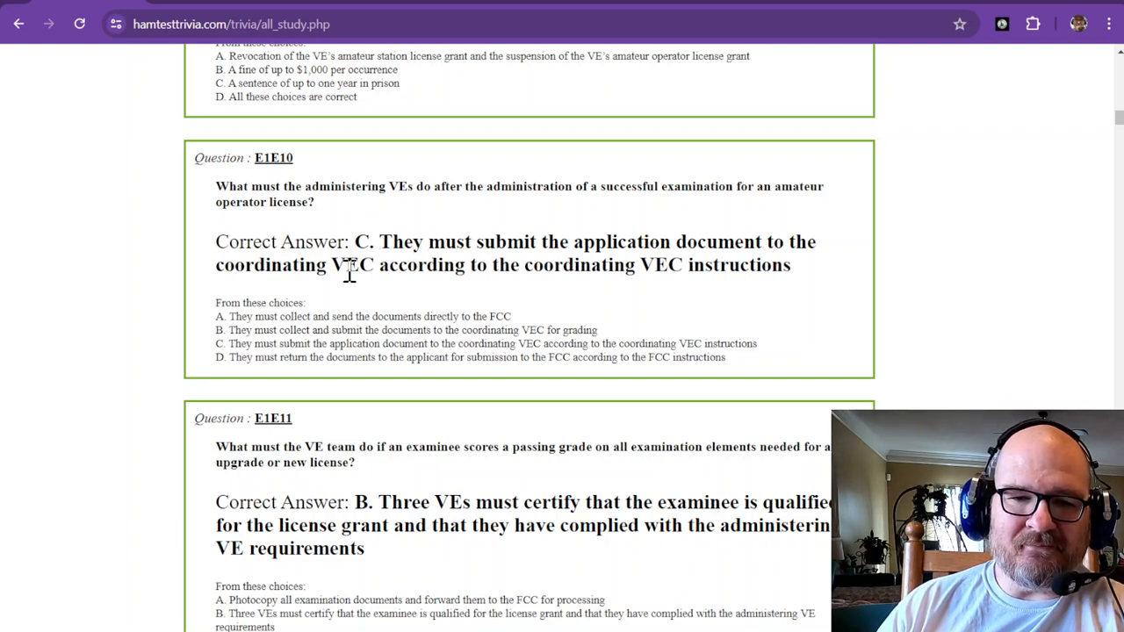
mouse_move(527, 272)
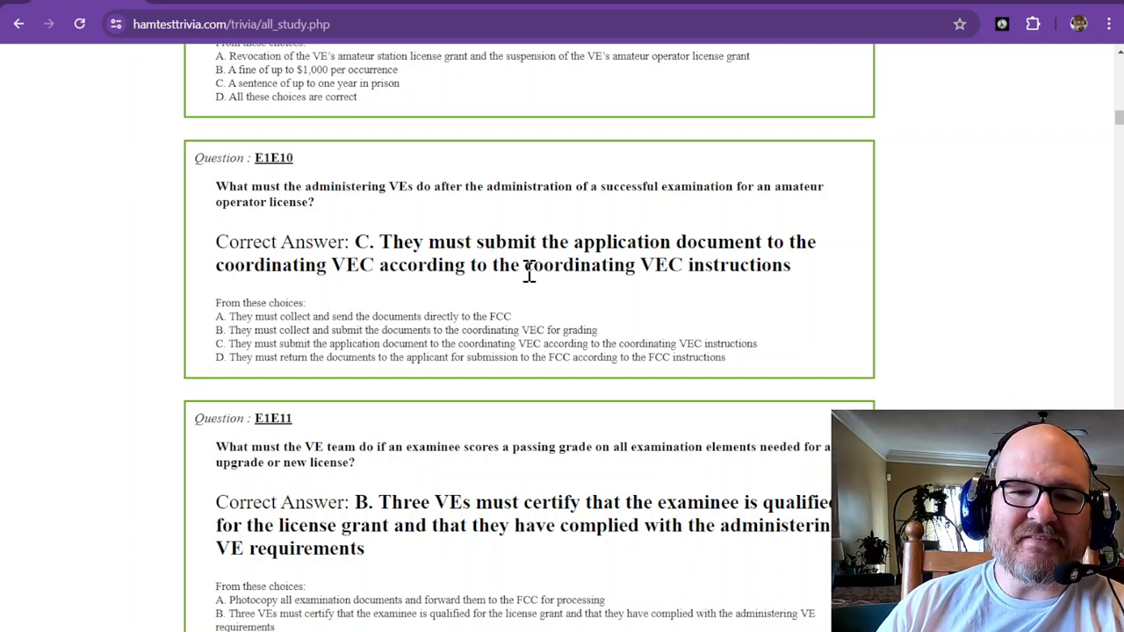
scroll("down", 3)
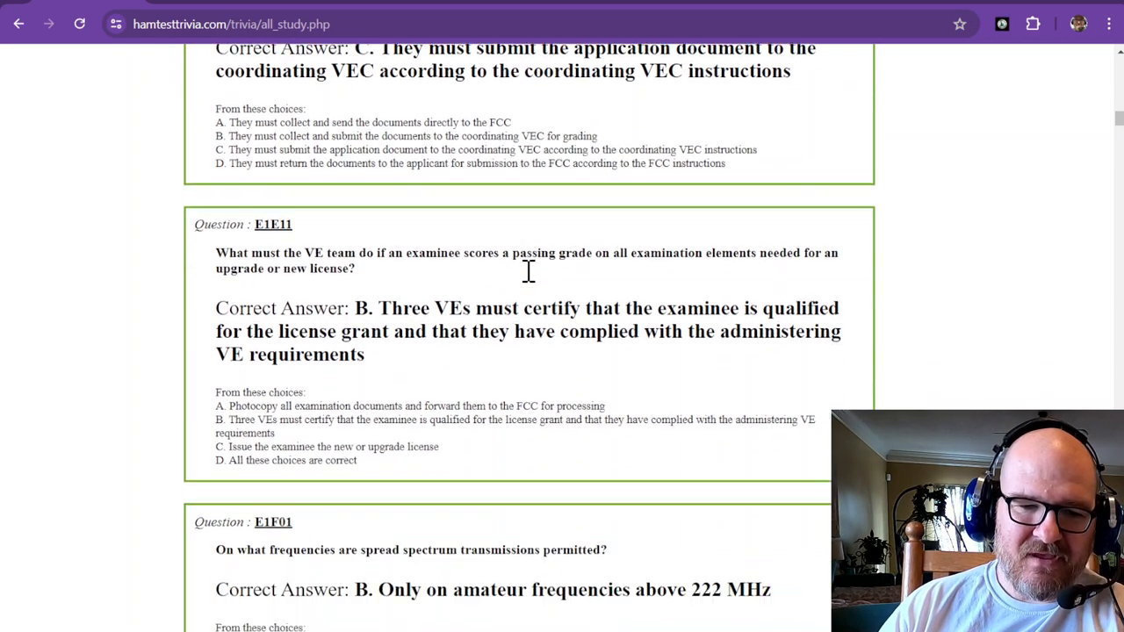
scroll("down", 3)
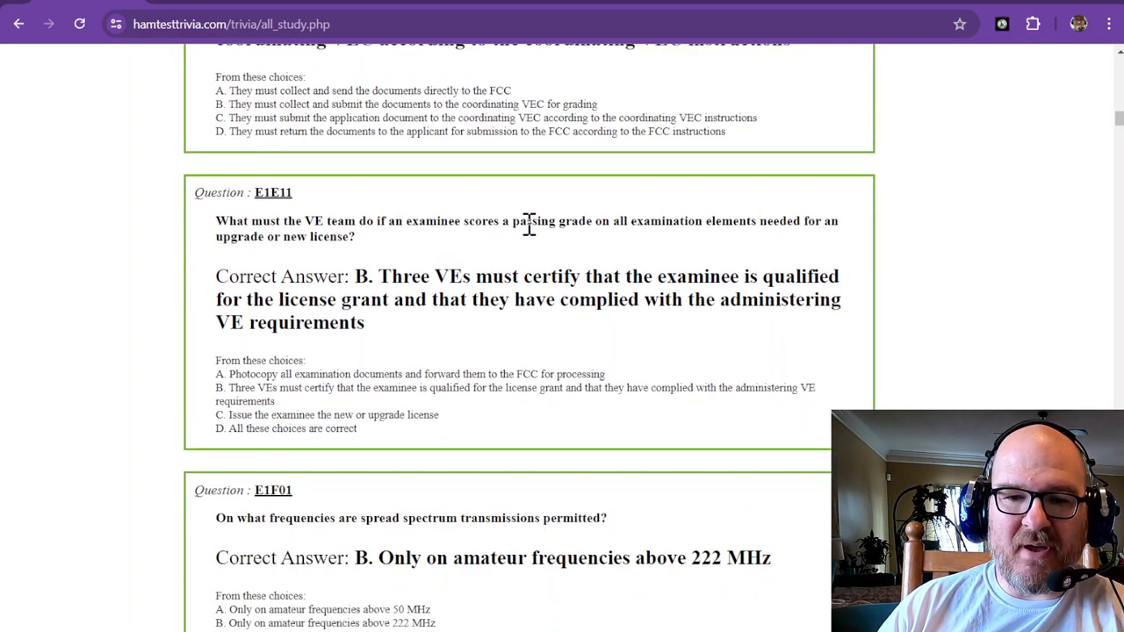
mouse_move(657, 225)
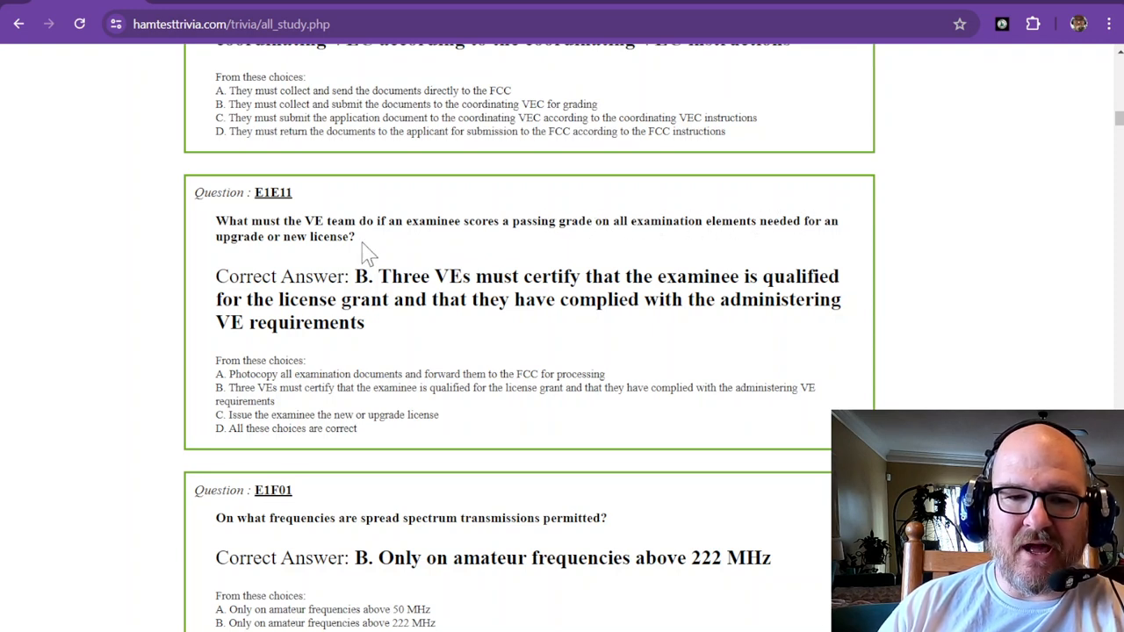
mouse_move(323, 242)
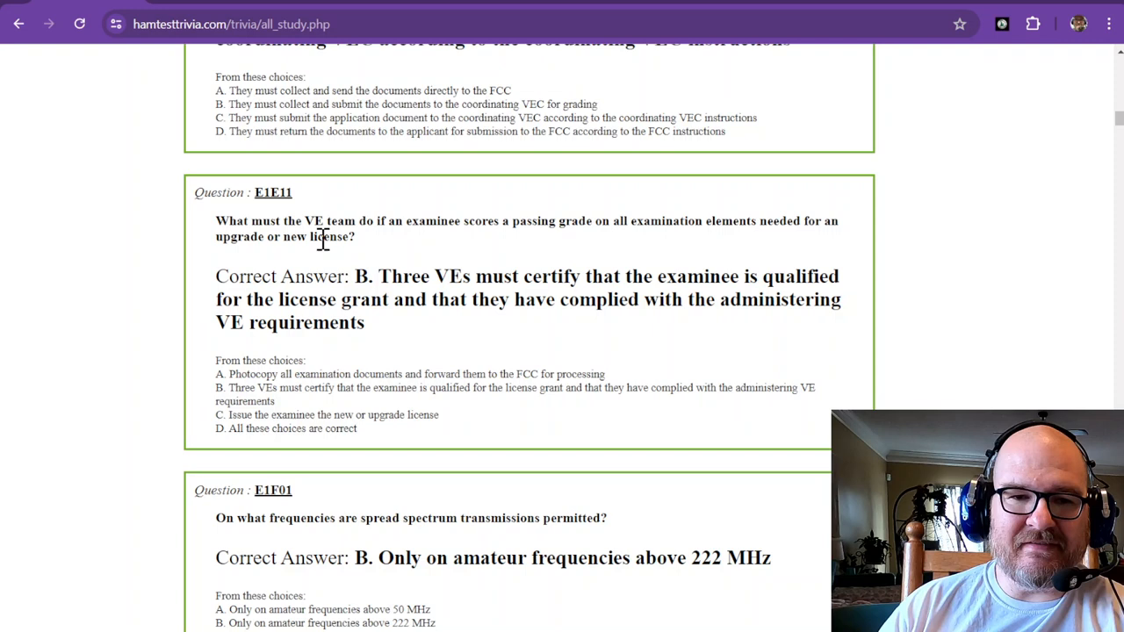
mouse_move(456, 278)
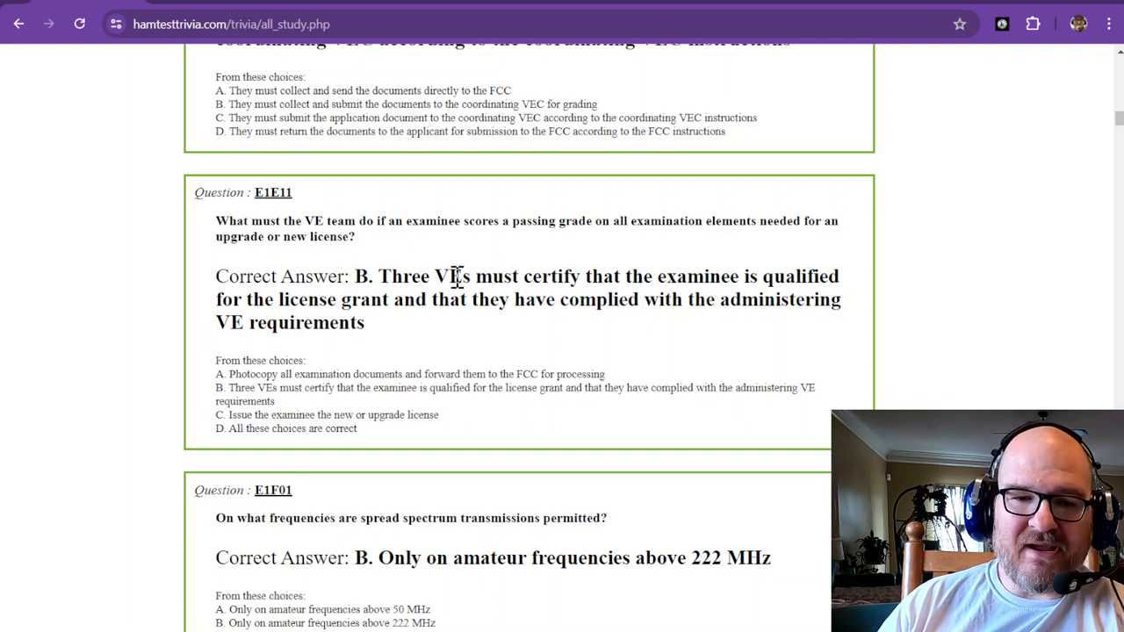
mouse_move(660, 285)
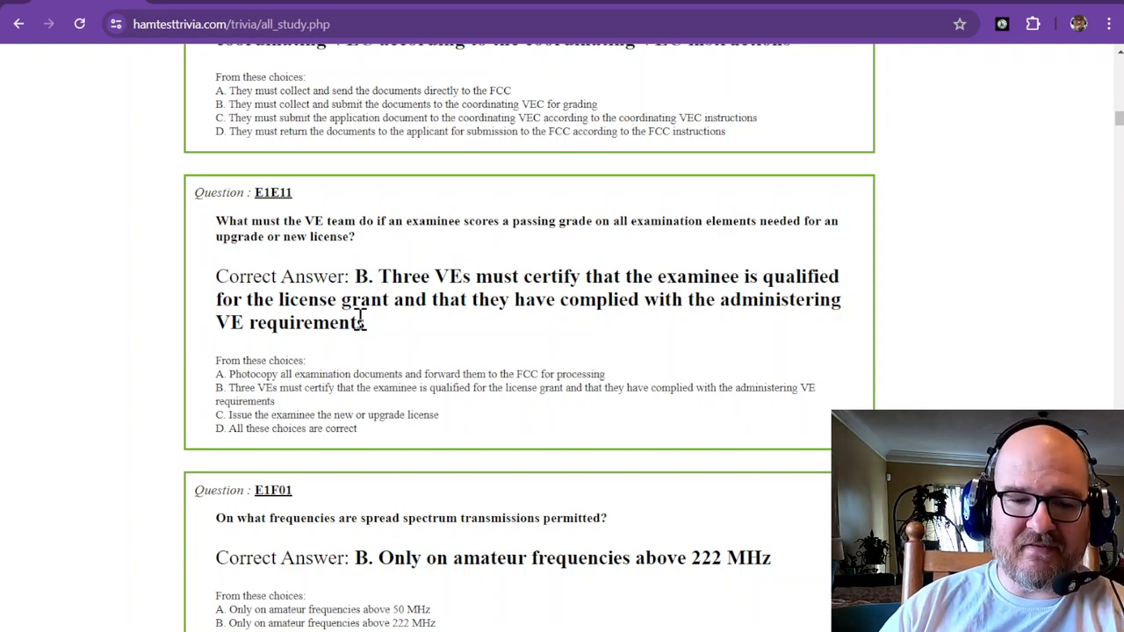
mouse_move(354, 327)
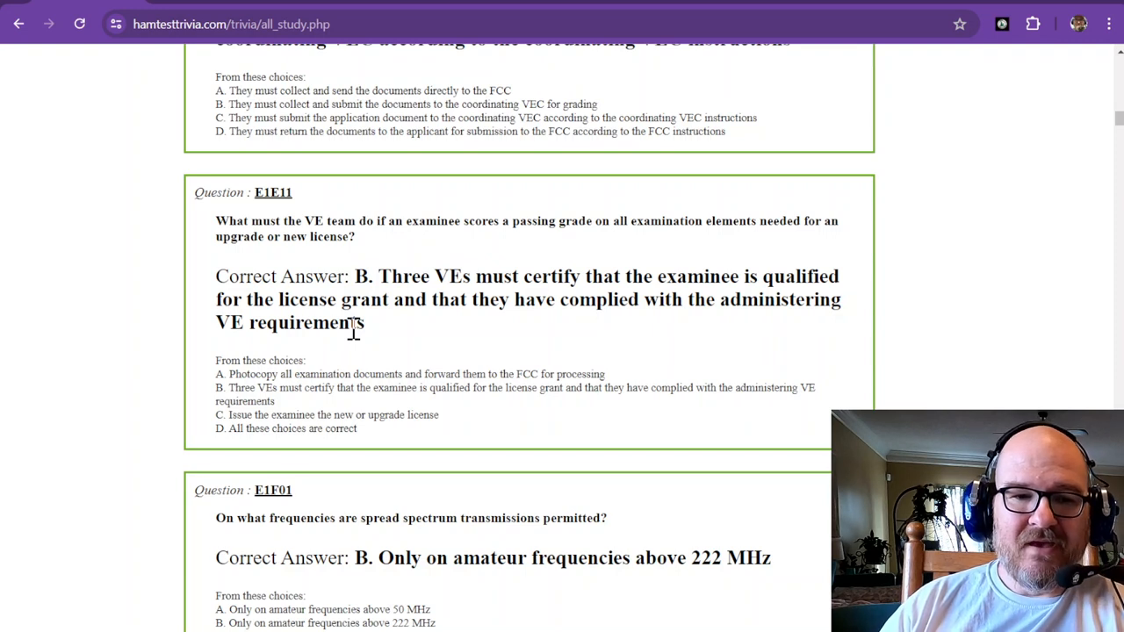